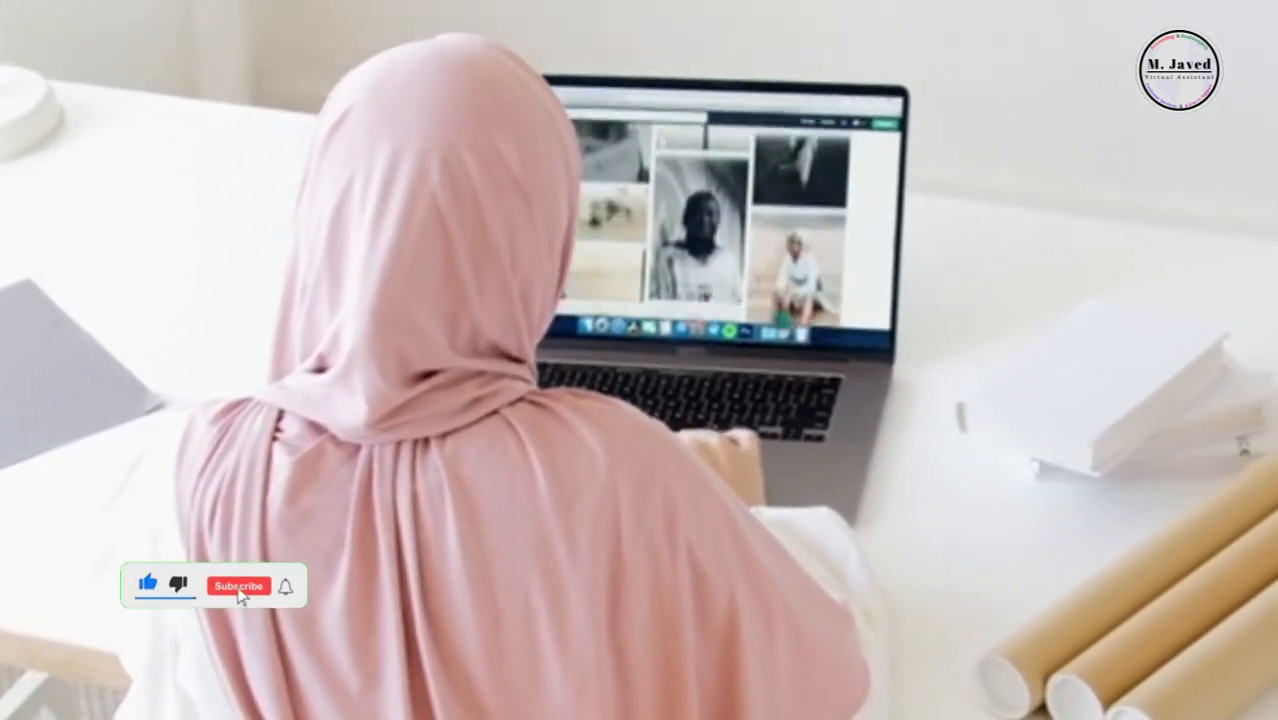
- Open the zzzhhh astronaut cat picture from Cat Images with Adobe Photoshop
right_click(490, 350)
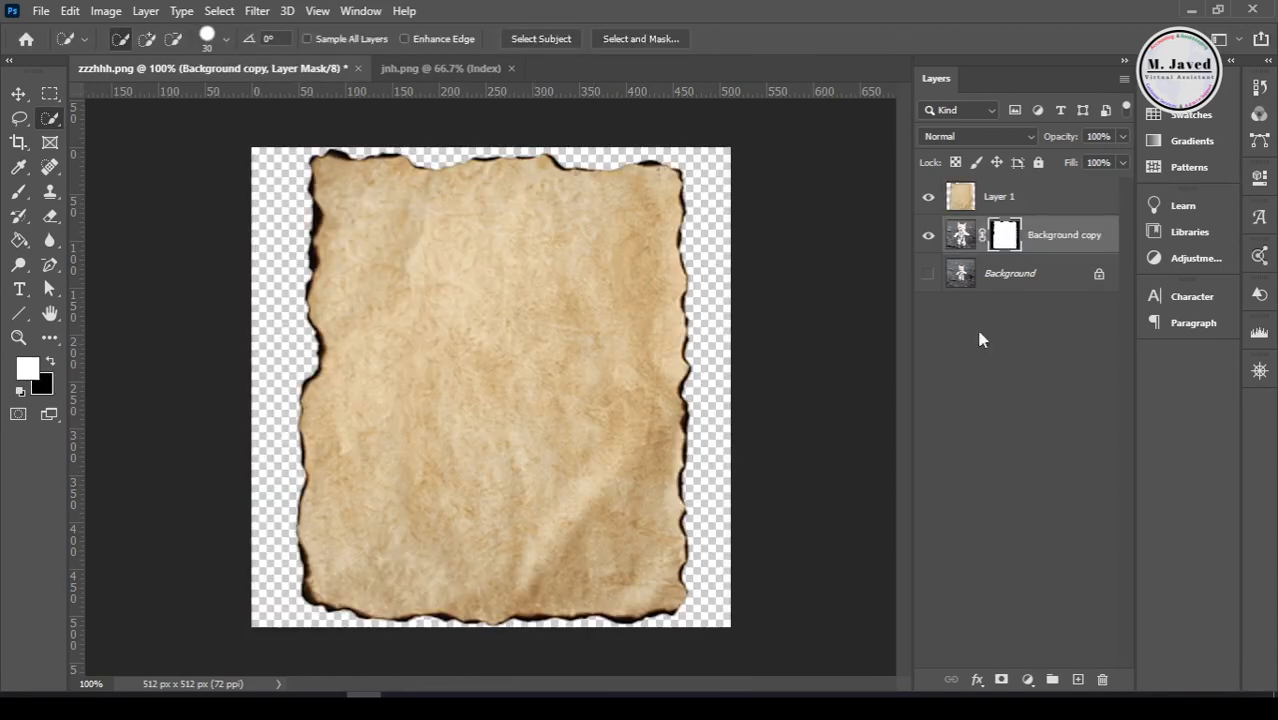
left_click(999, 196)
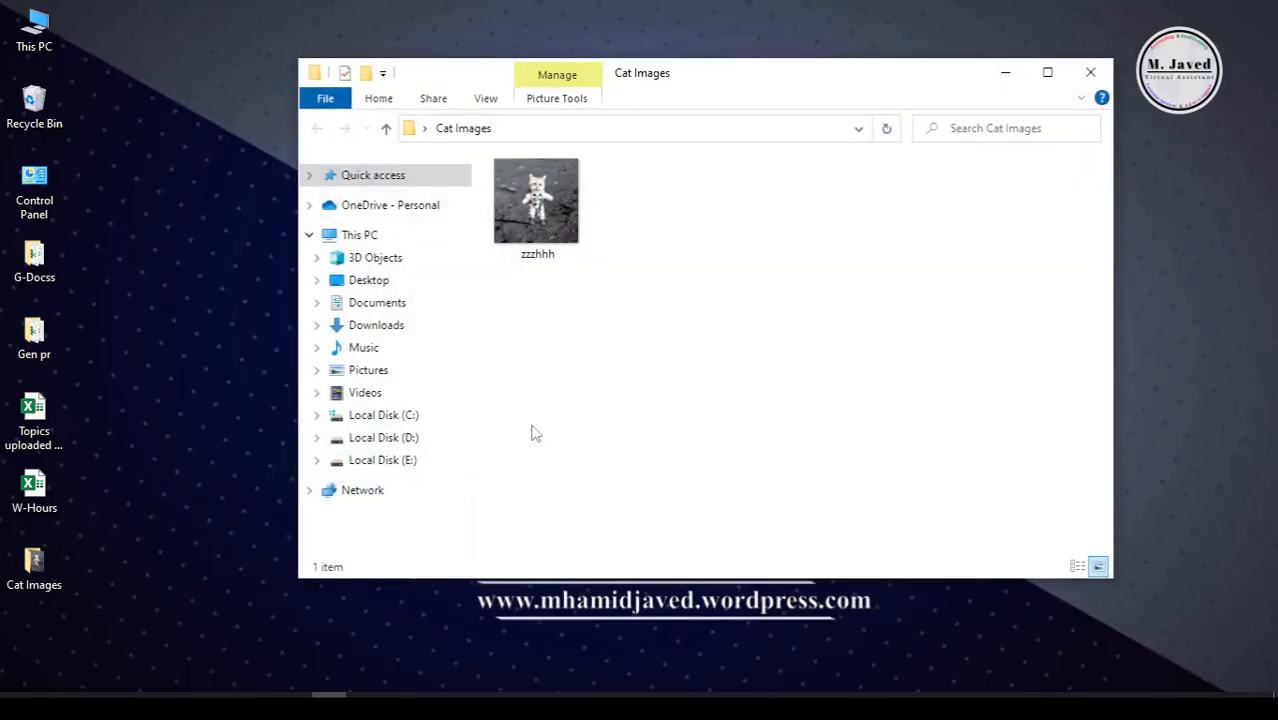
right_click(536, 200)
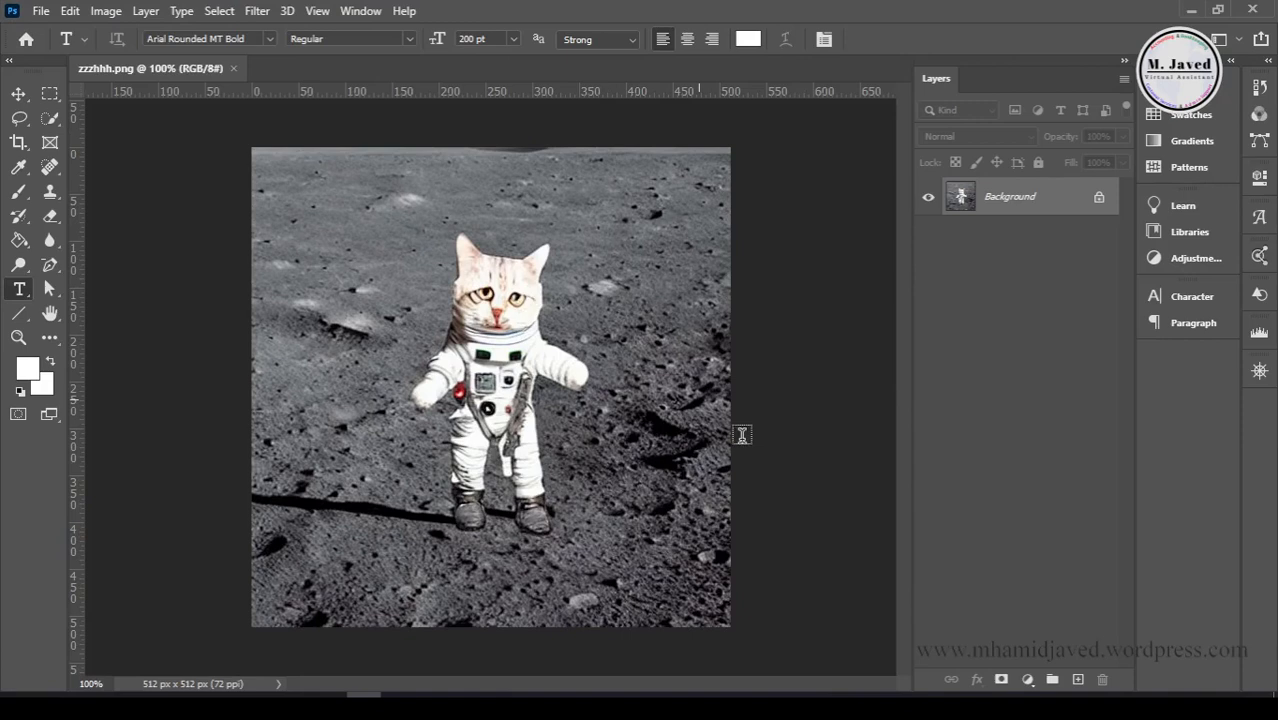
mouse_move(774, 389)
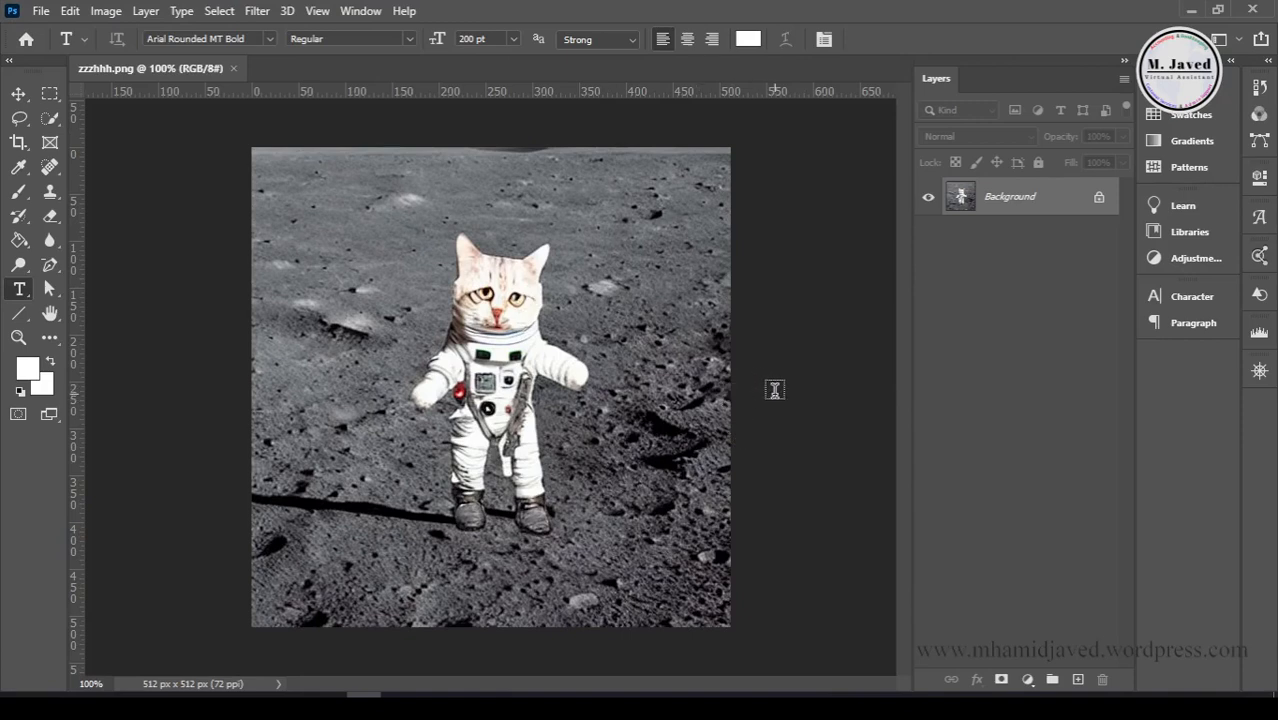
mouse_move(1153, 158)
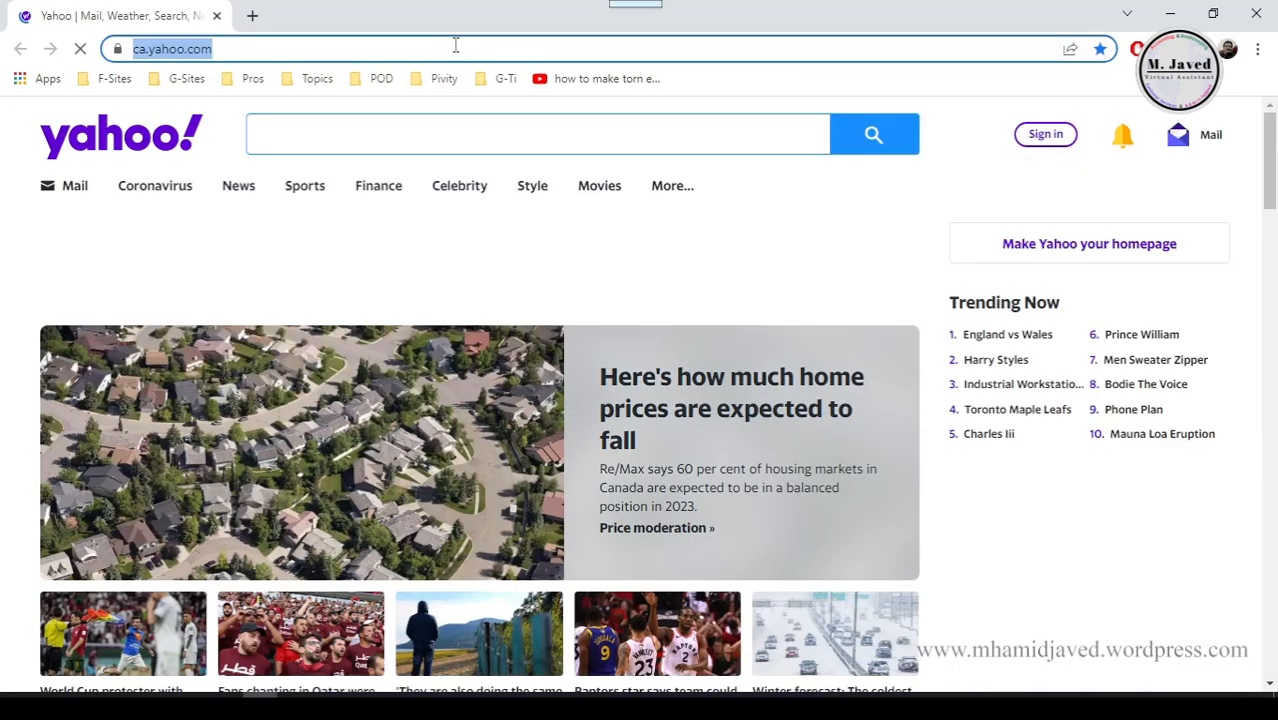
- Search images for 'old paper' and save a torn-paper PNG to the chosen folder
type("old paper")
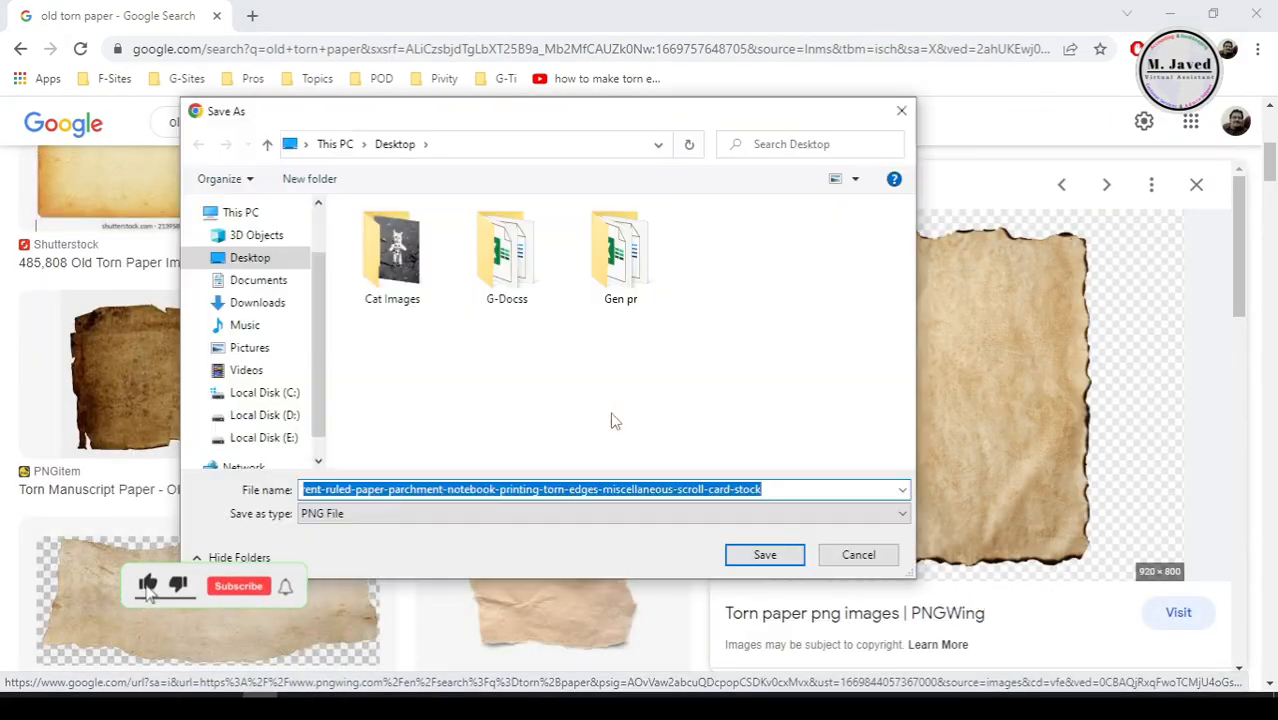
left_click(764, 555)
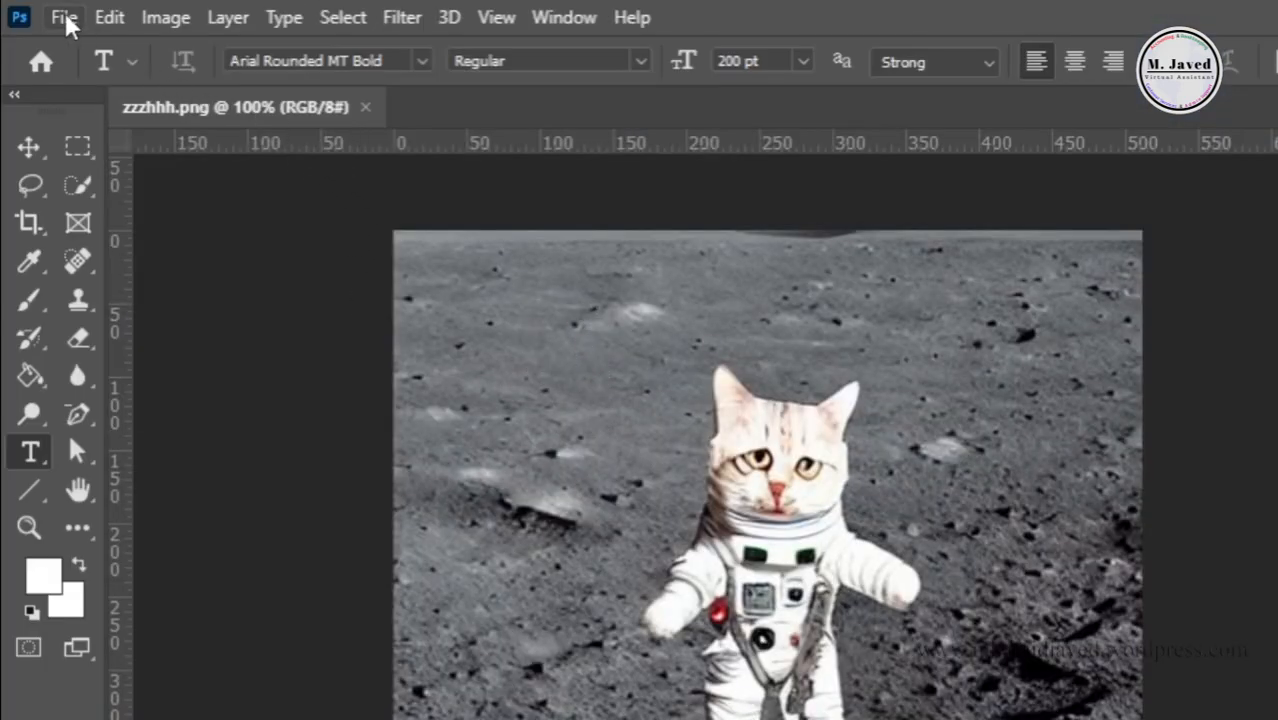
- Open the jnh torn-paper image in Photoshop and copy the whole image
left_click(66, 17)
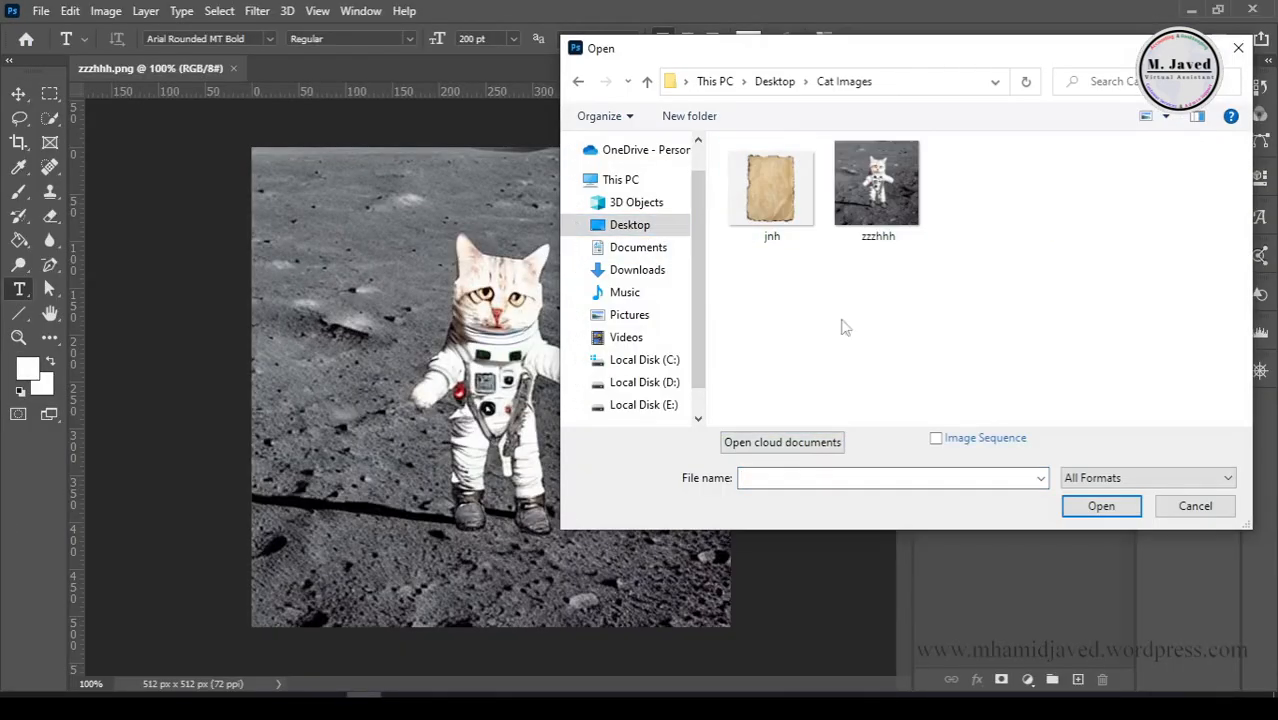
double_click(771, 183)
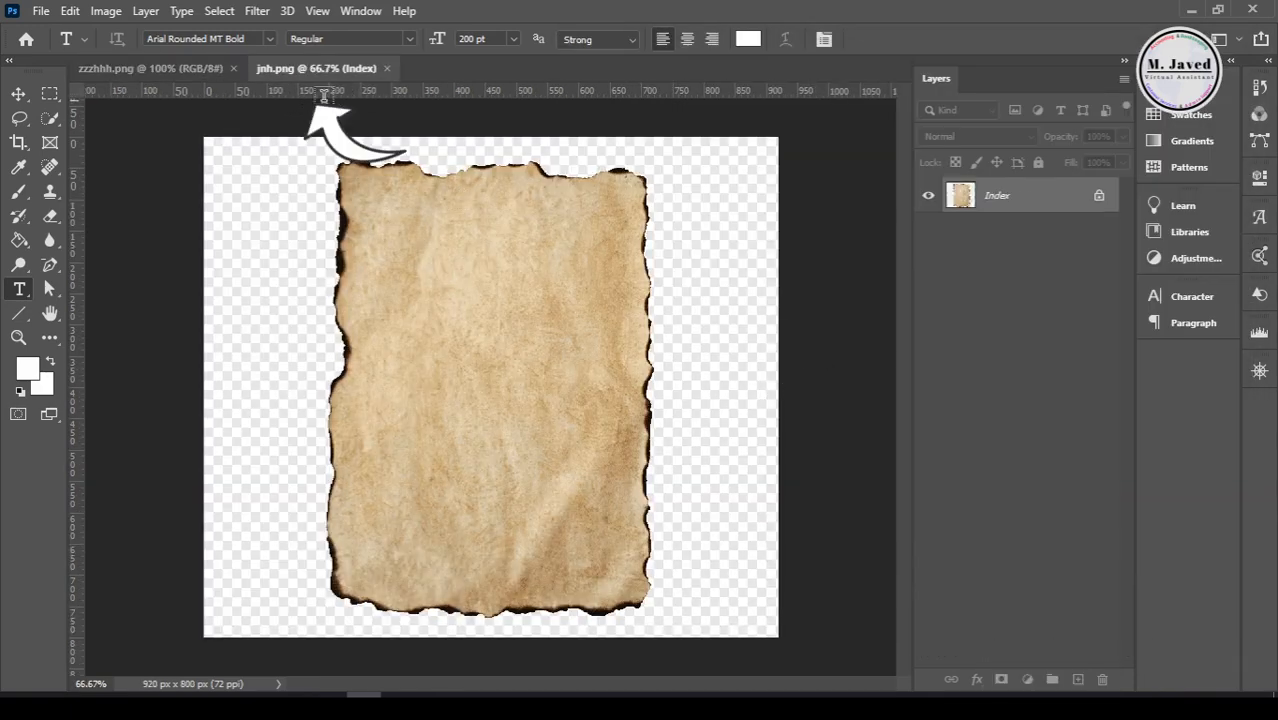
left_click(130, 67)
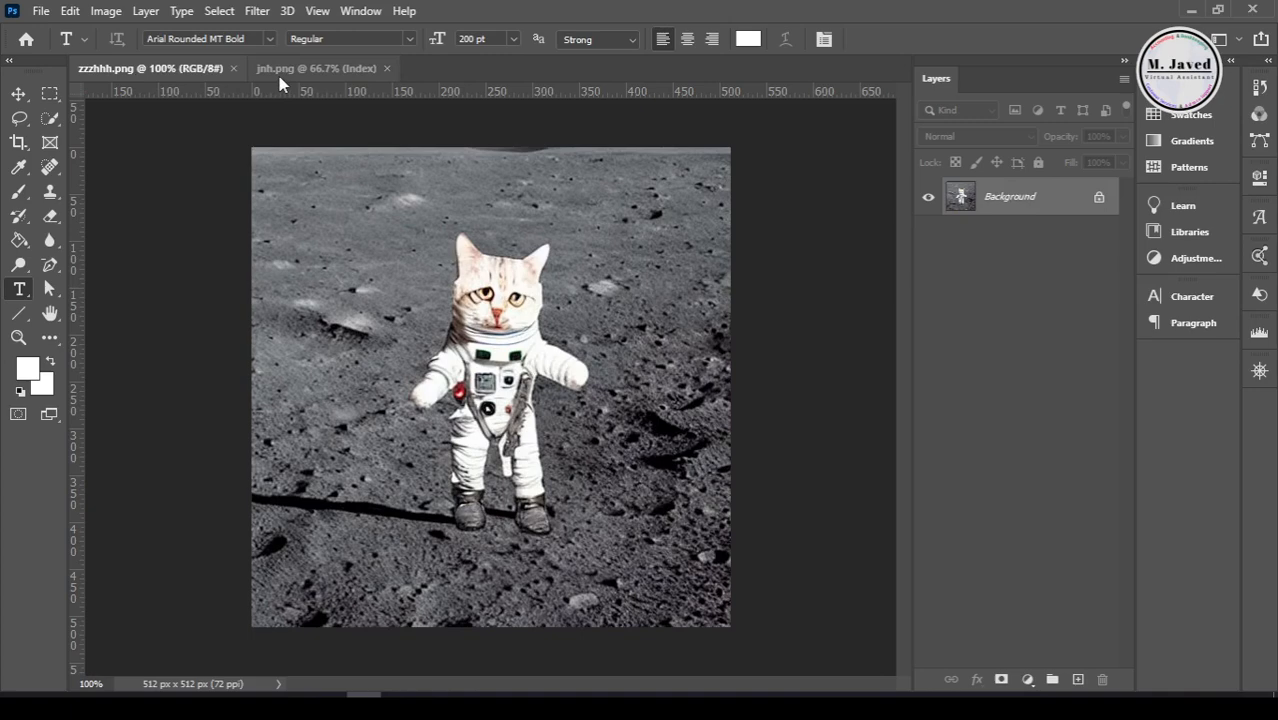
left_click(300, 68)
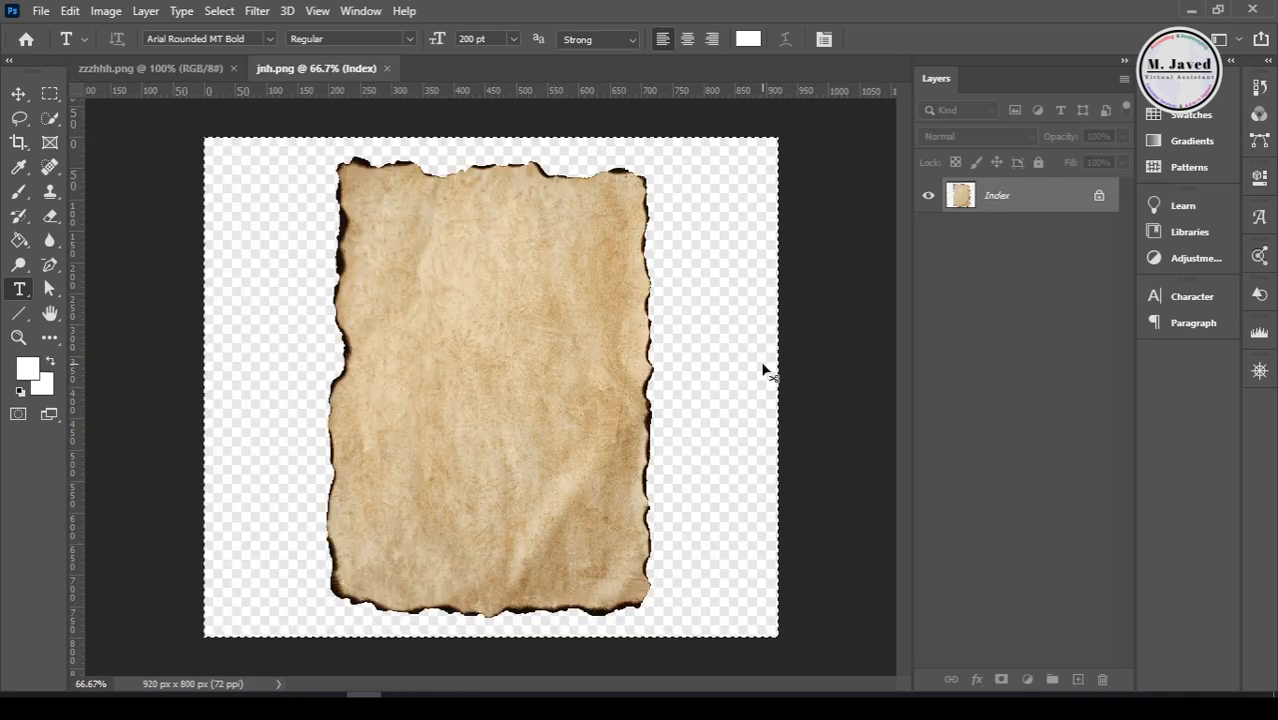
key("Ctrl+c")
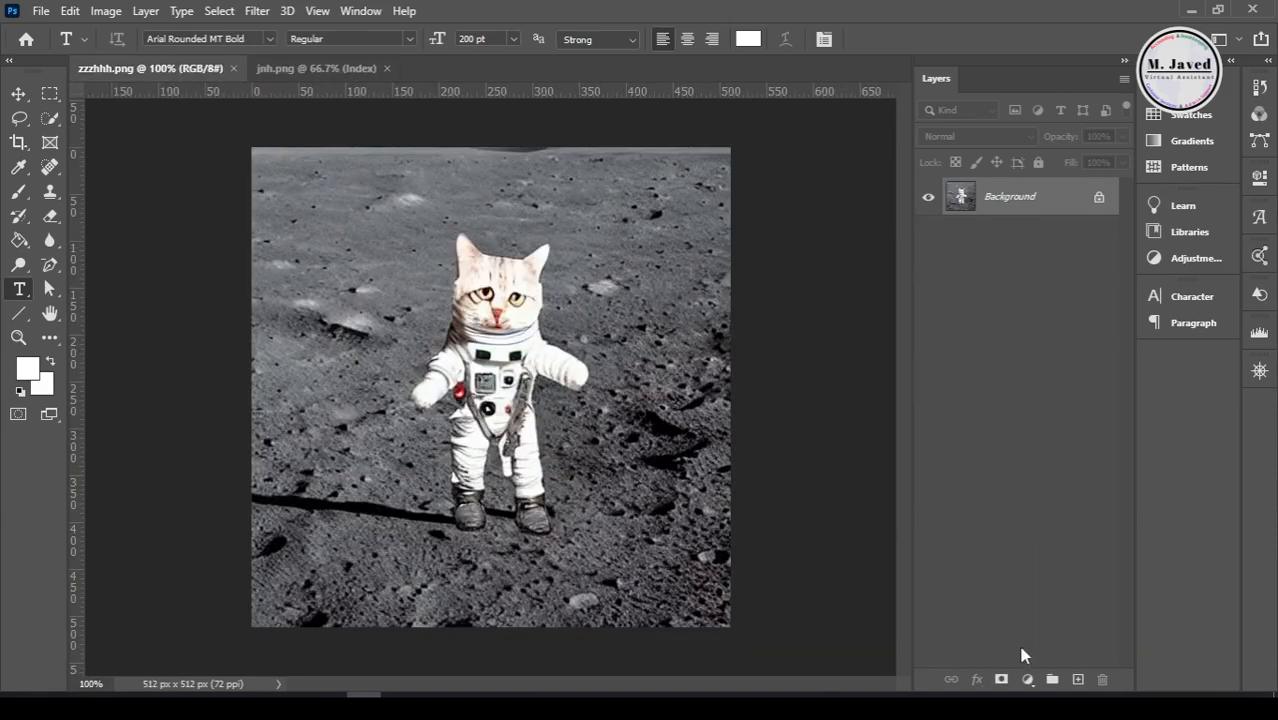
- Add a new layer in zzzhhh, paste the torn paper, and scale it down to fit
left_click(1075, 678)
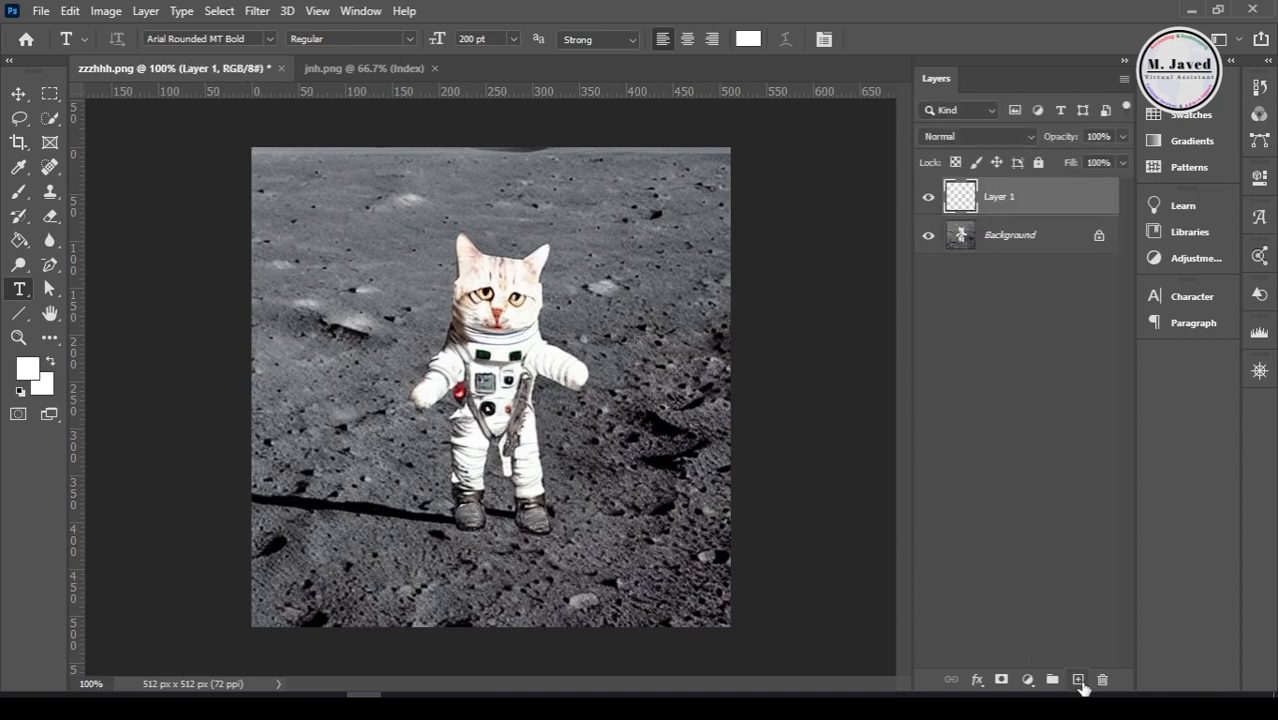
key("ctrl+v")
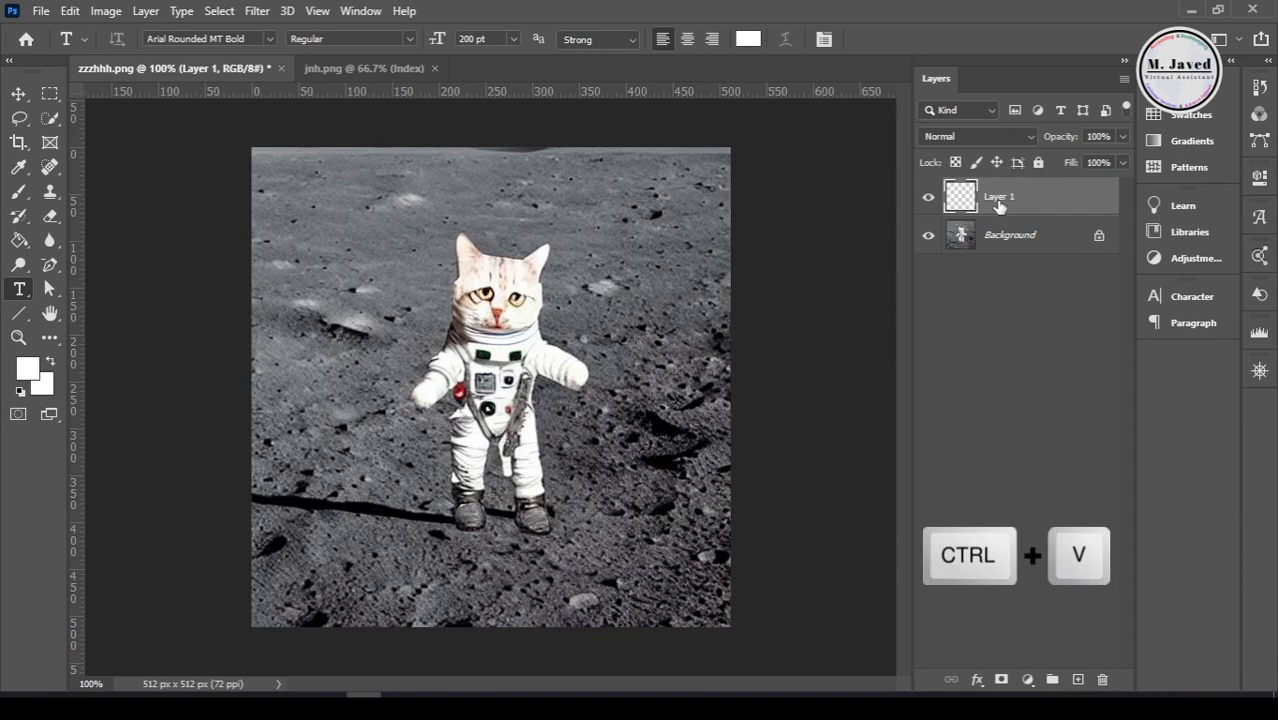
key("ctrl+v")
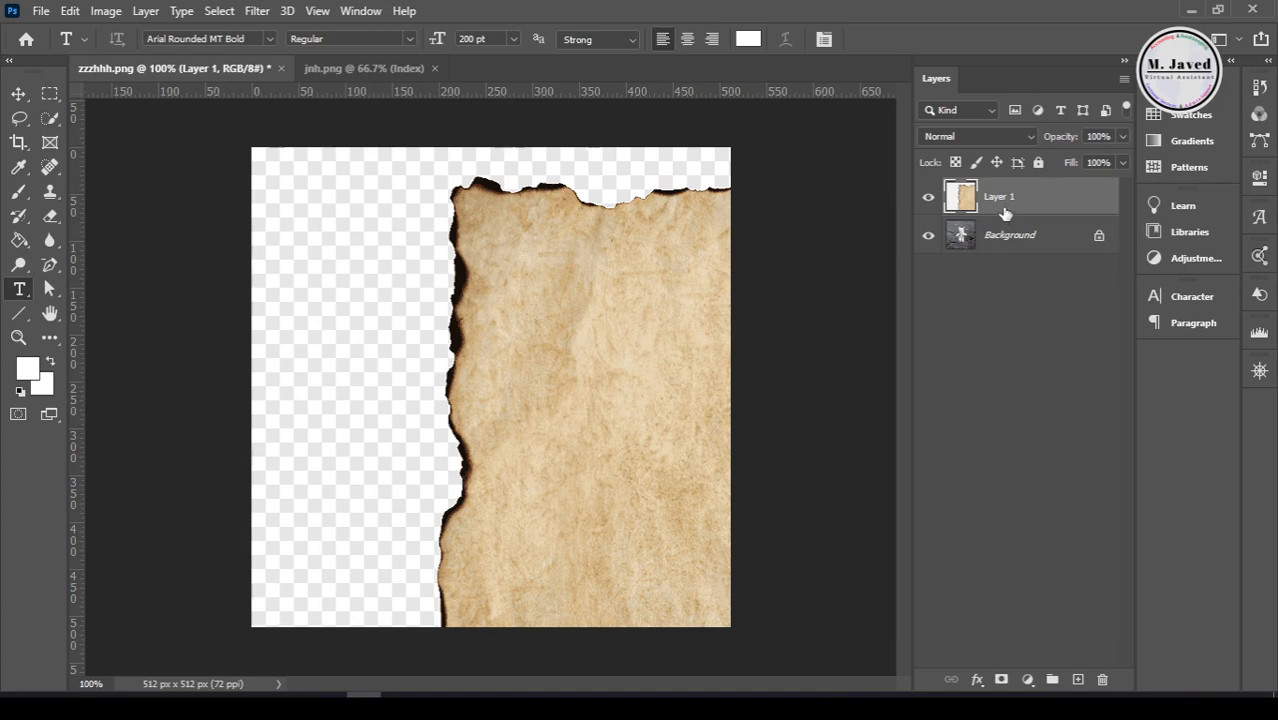
mouse_move(660, 340)
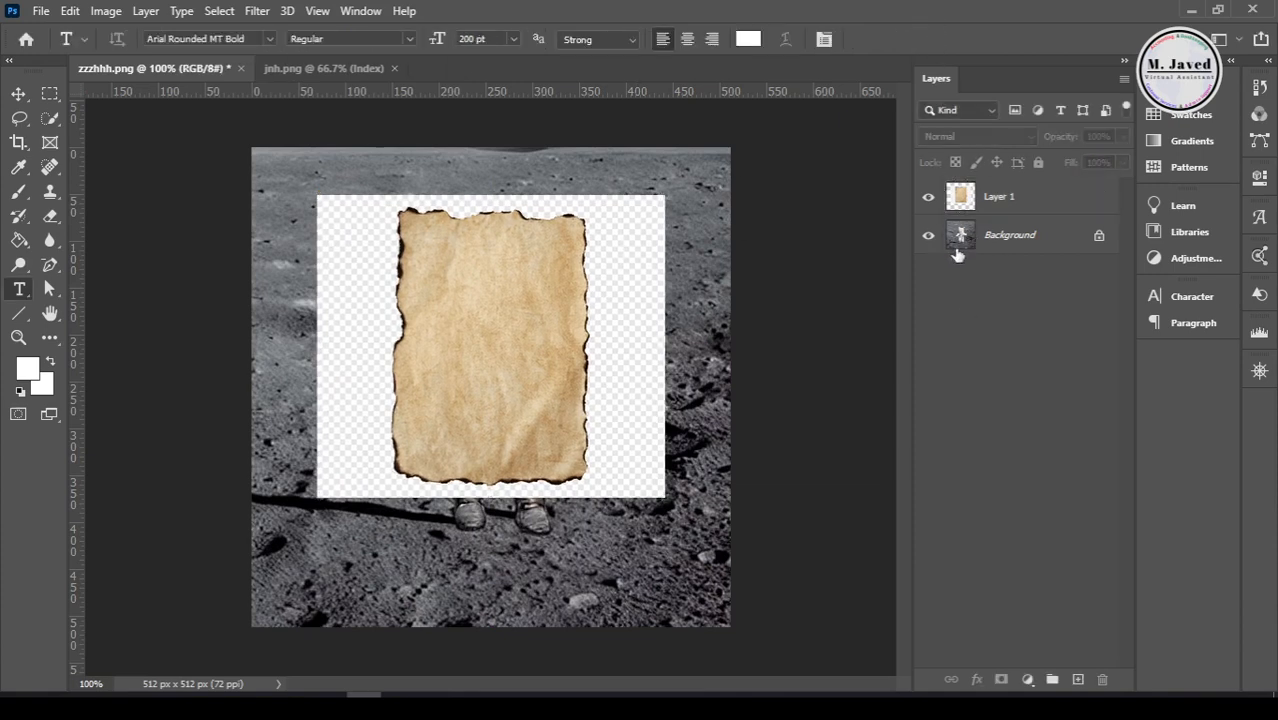
- Hide Layer 1, duplicate Background, enlarge the cat copy, then show Layer 1 again
left_click(1009, 234)
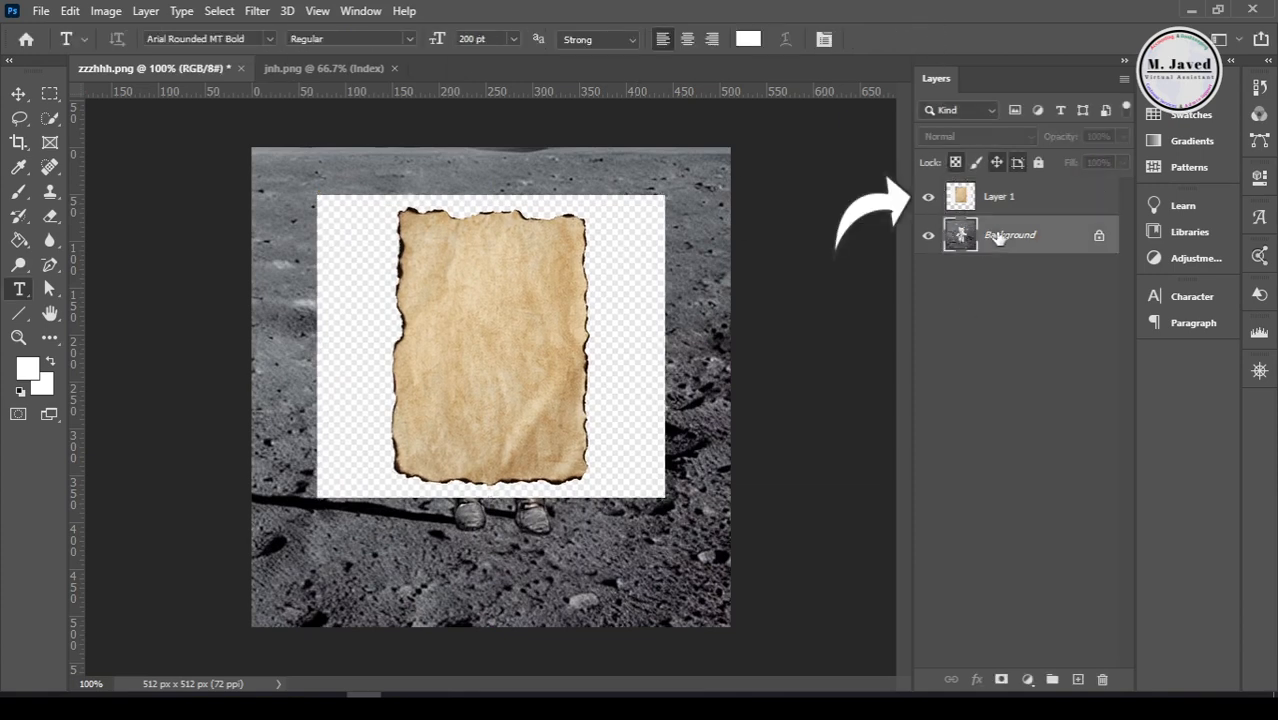
left_click(928, 196)
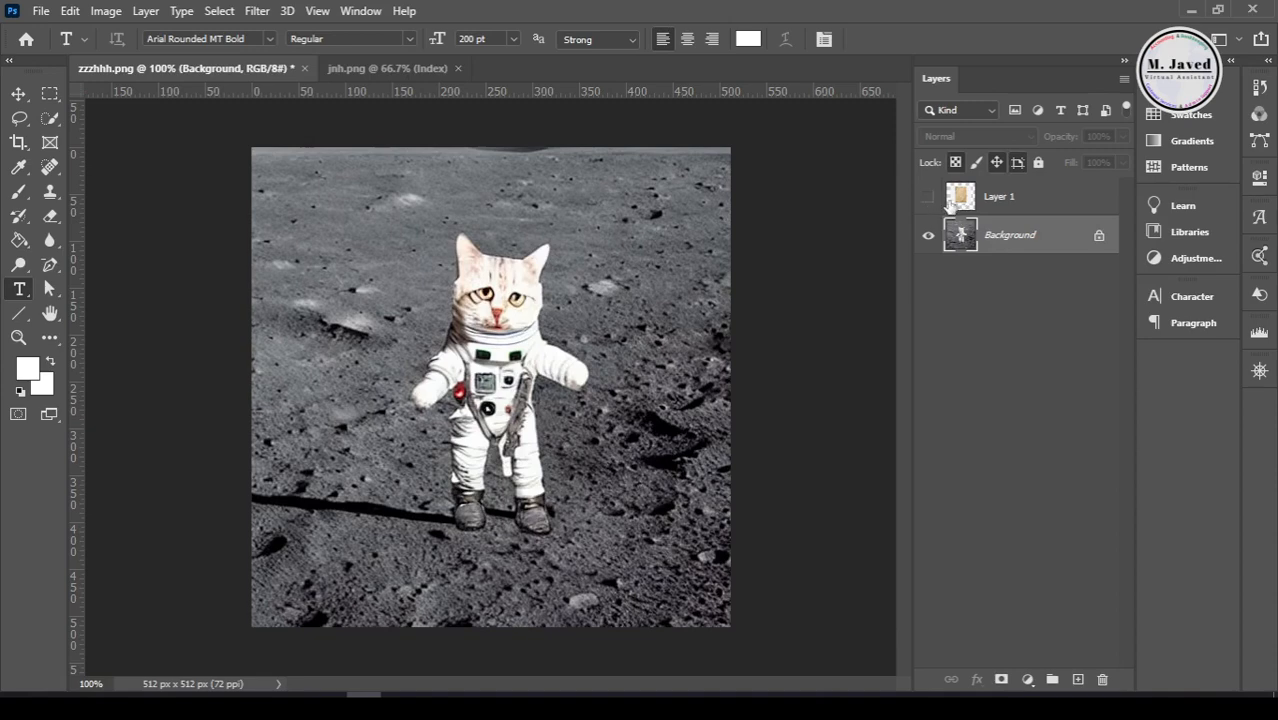
right_click(1015, 240)
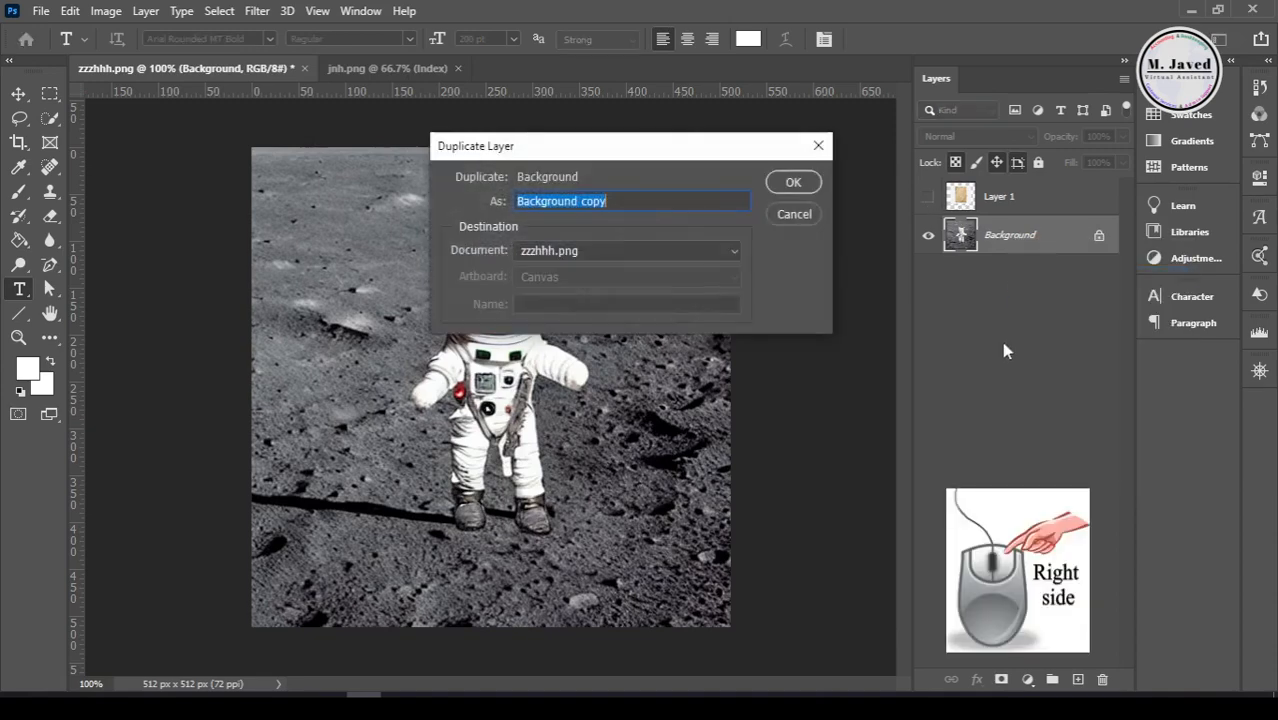
left_click(793, 181)
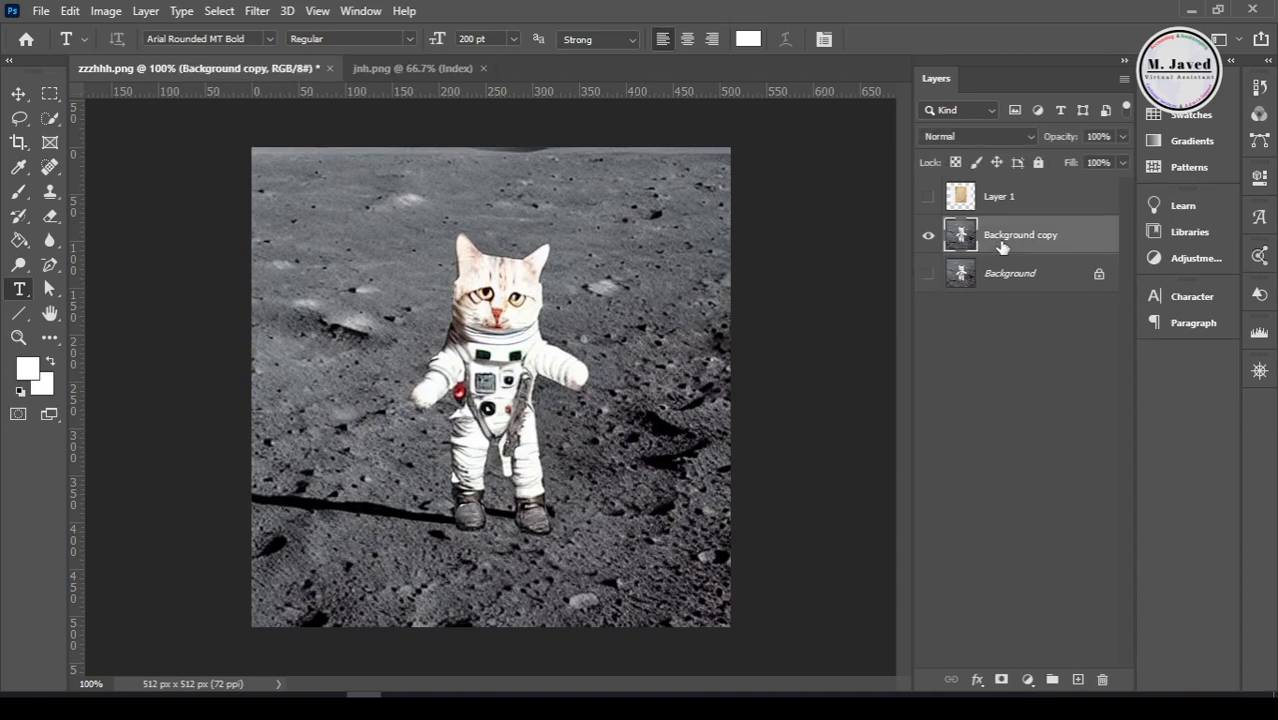
key("Ctrl+T")
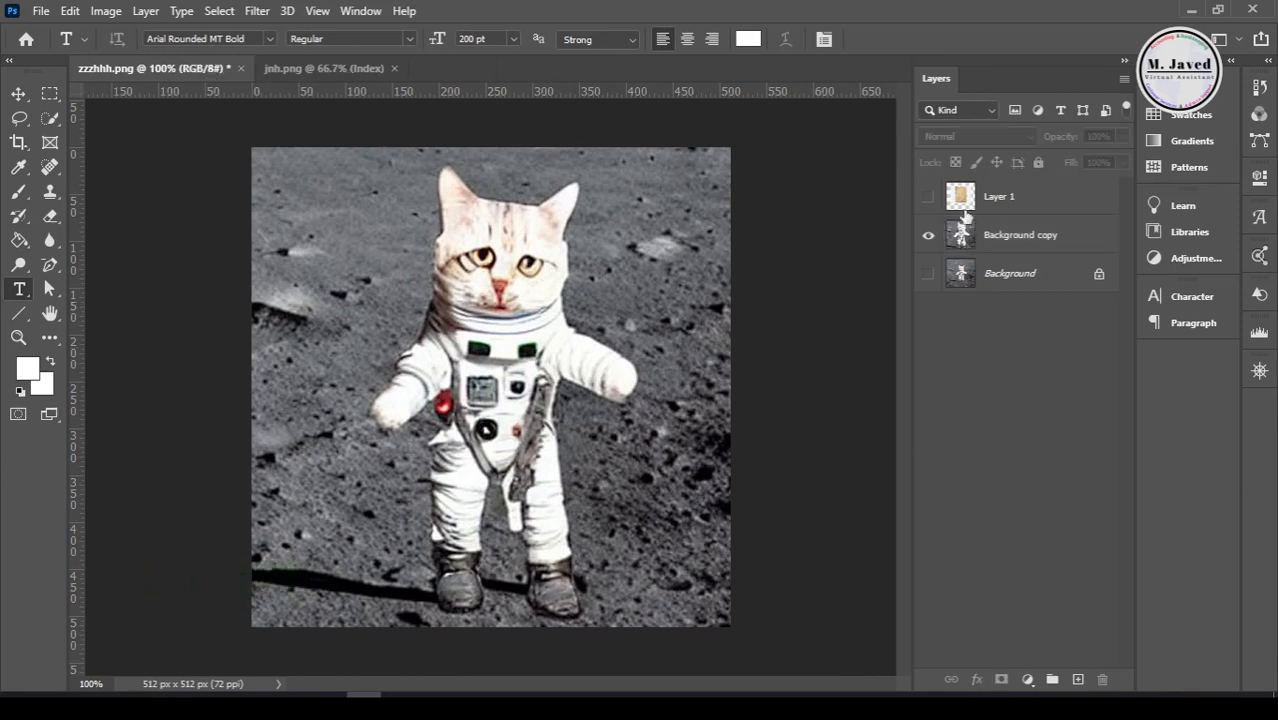
left_click(927, 196)
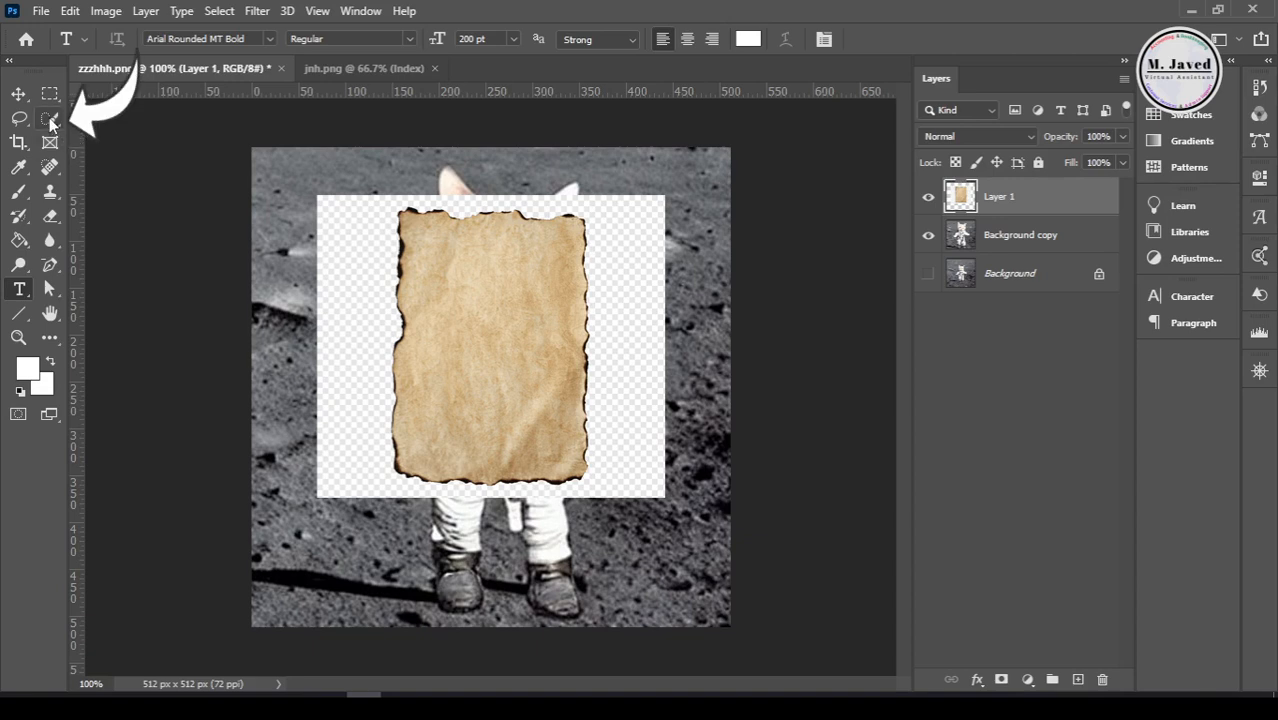
mouse_move(48, 127)
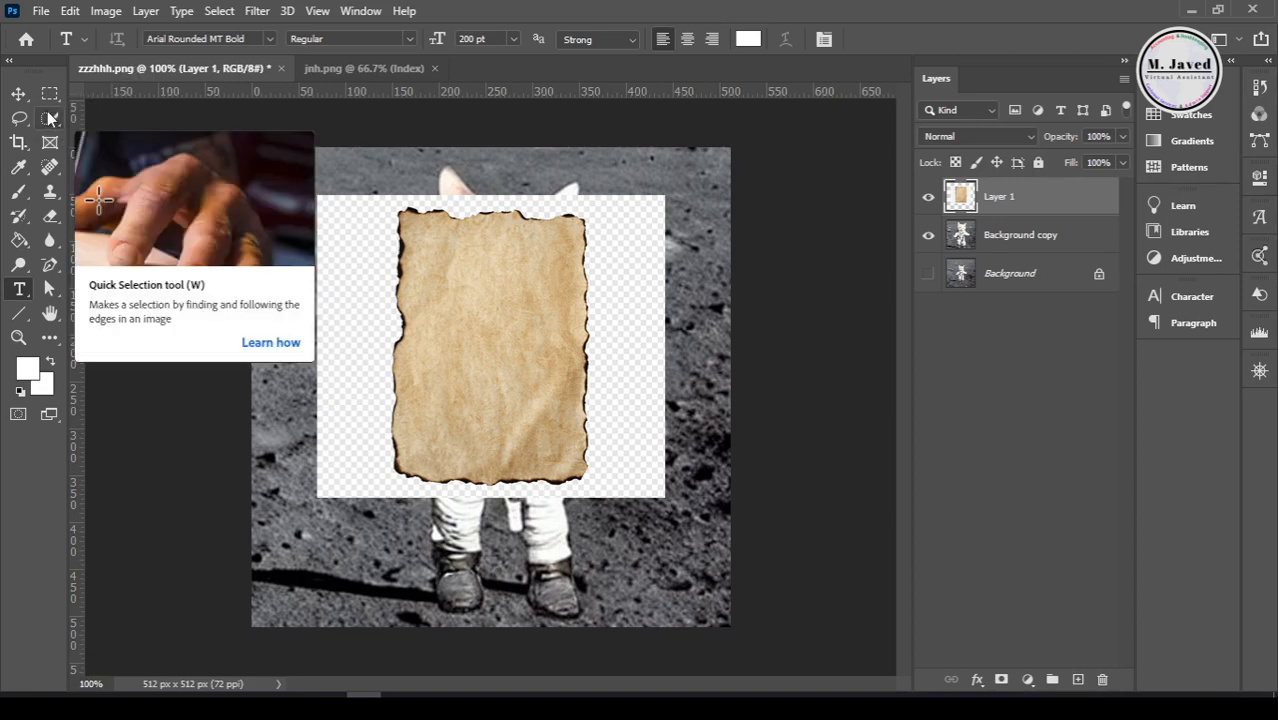
- Select the torn paper, invert the selection, and delete the surrounding white backdrop
left_click(14, 118)
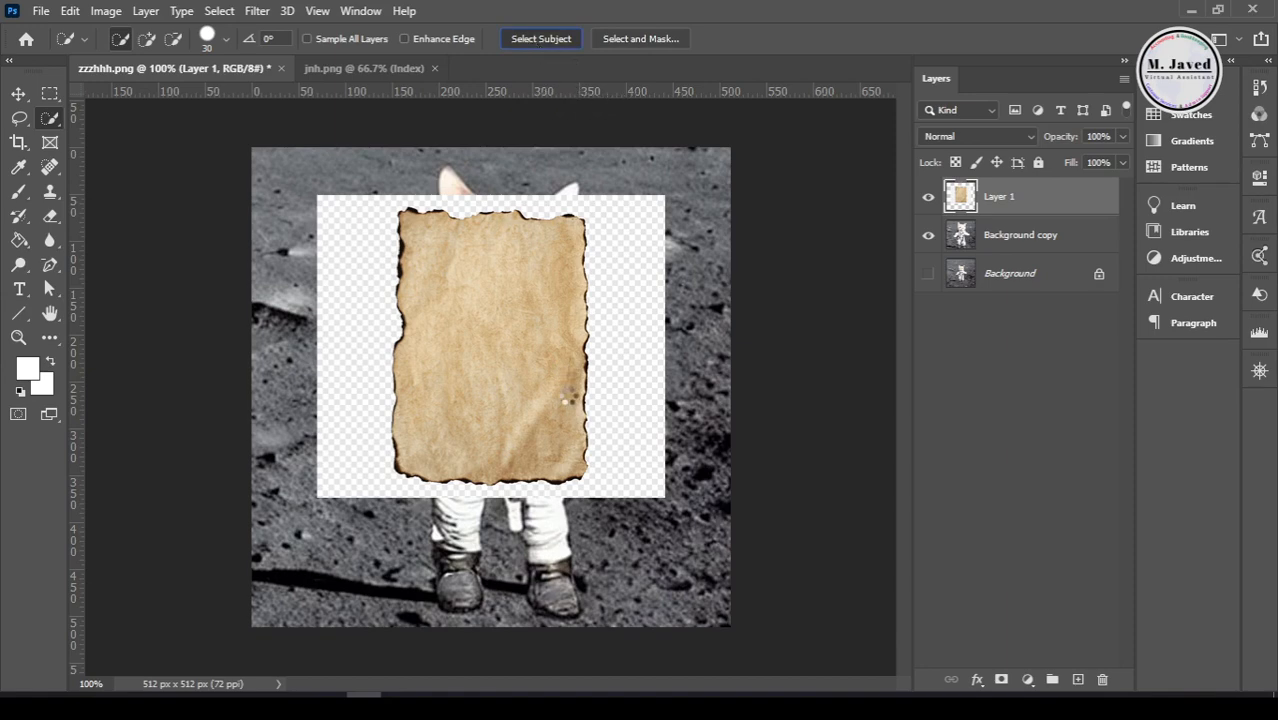
right_click(485, 358)
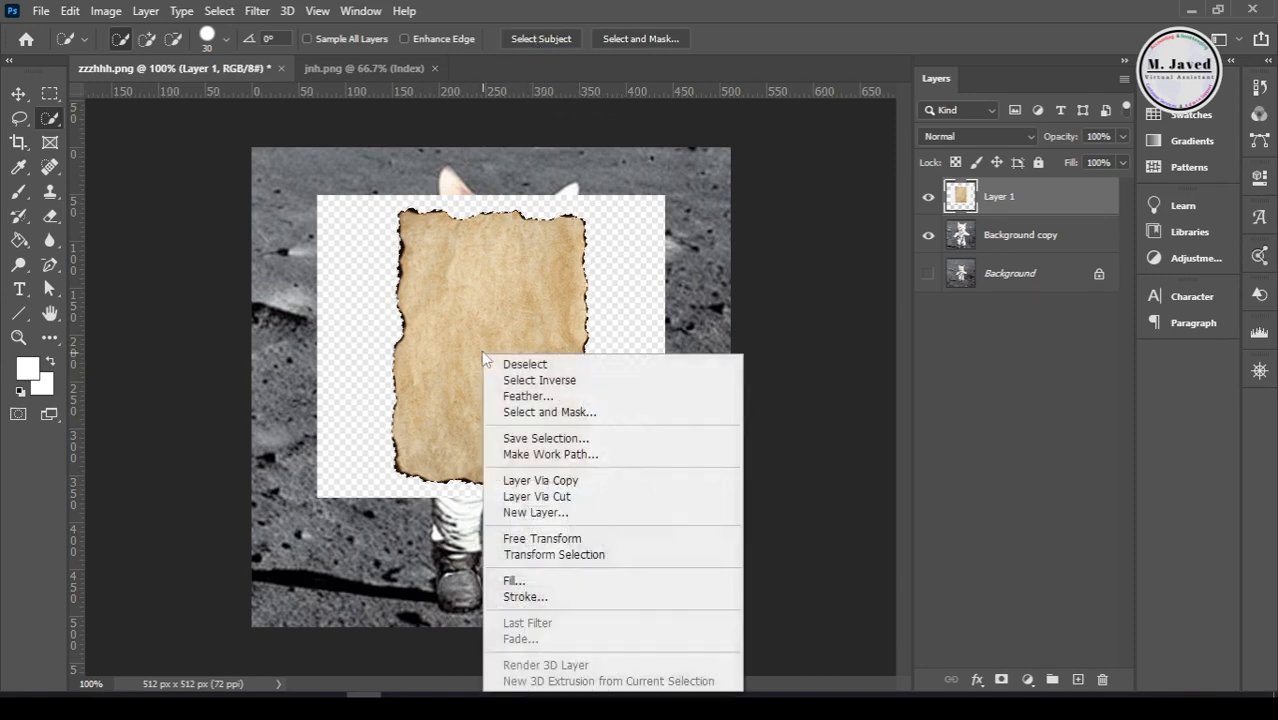
mouse_move(605, 412)
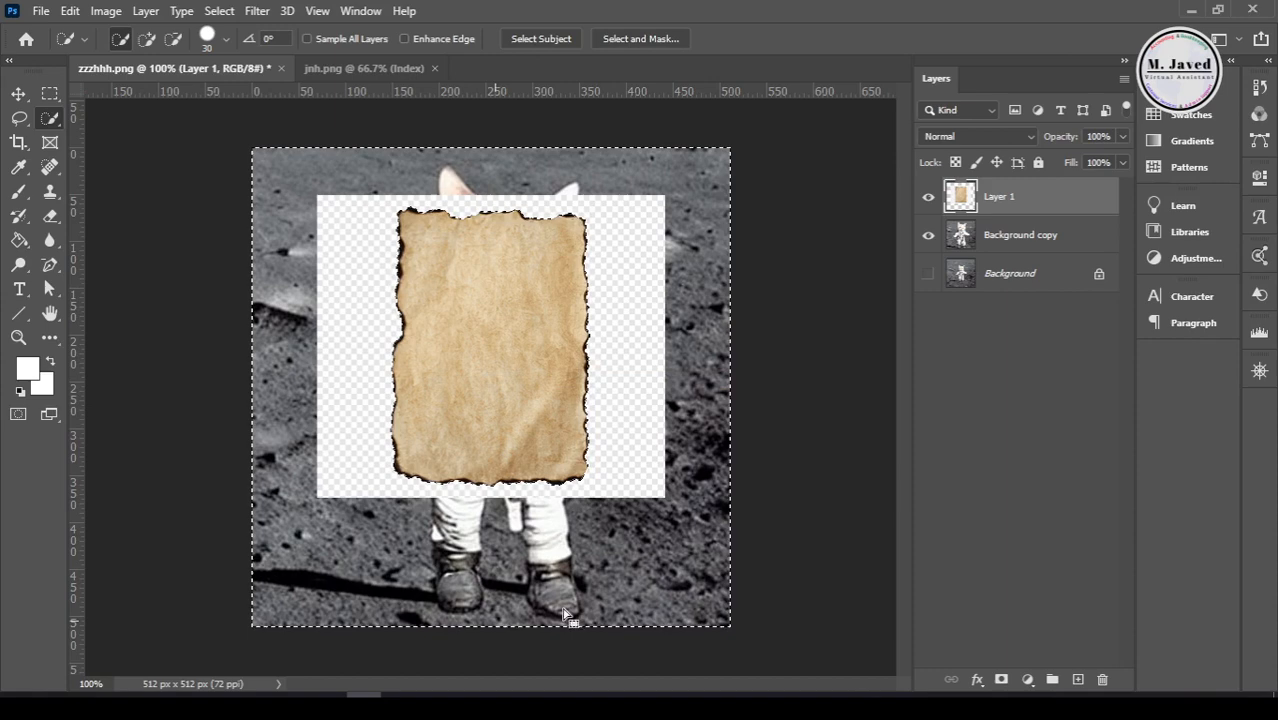
key("Delete")
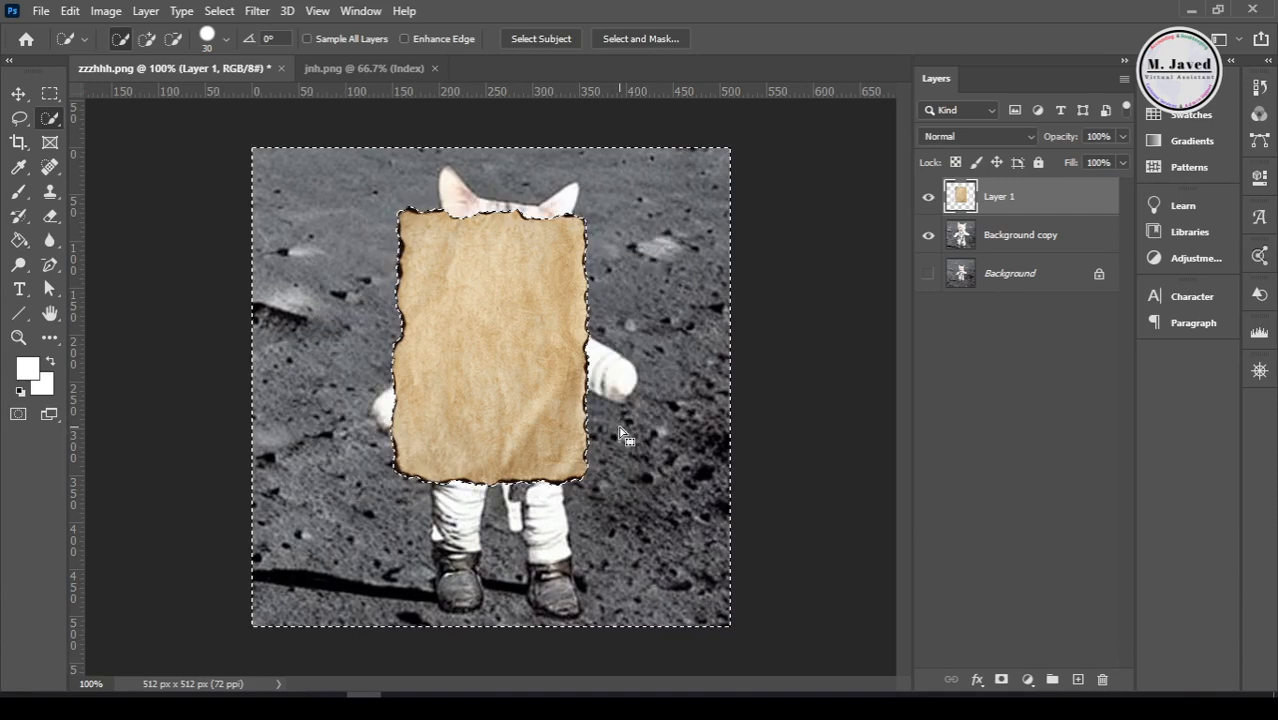
- Deselect and scale Layer 1's paper up to nearly fill the canvas
key("Ctrl+d")
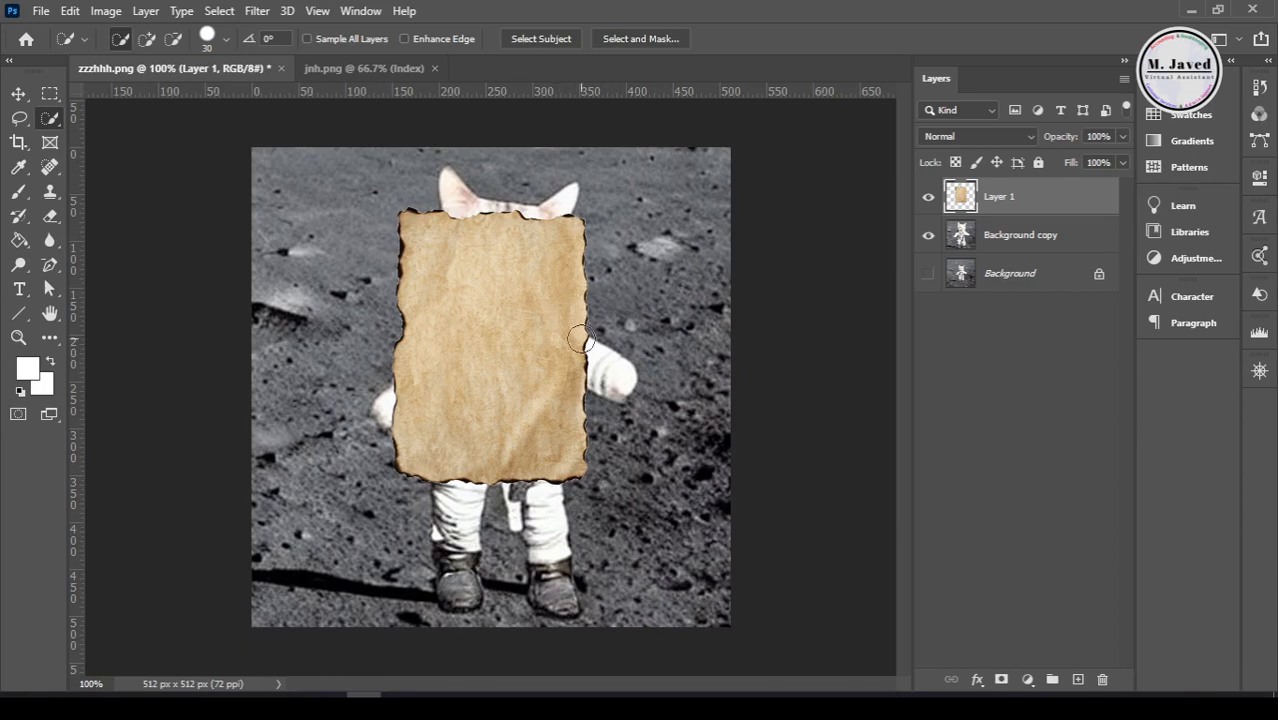
key("ctrl+t")
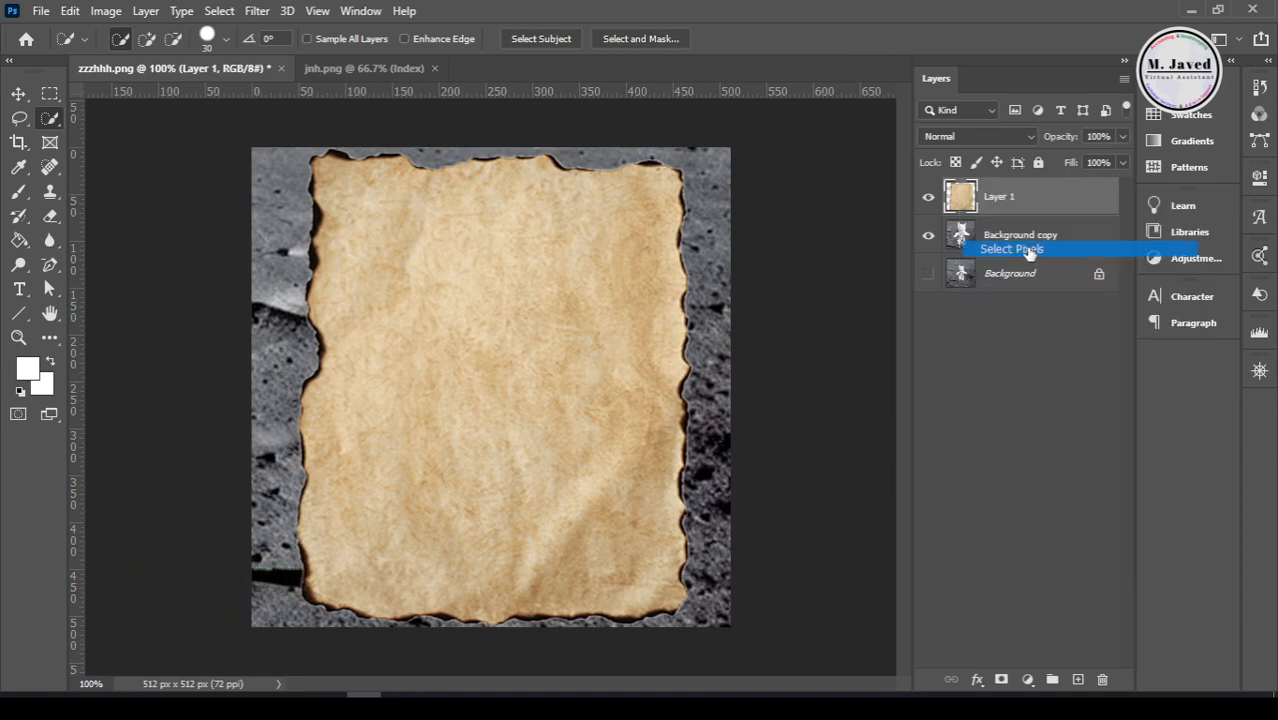
- Load Layer 1's pixels as a selection and add a layer mask to Background copy
left_click(1011, 248)
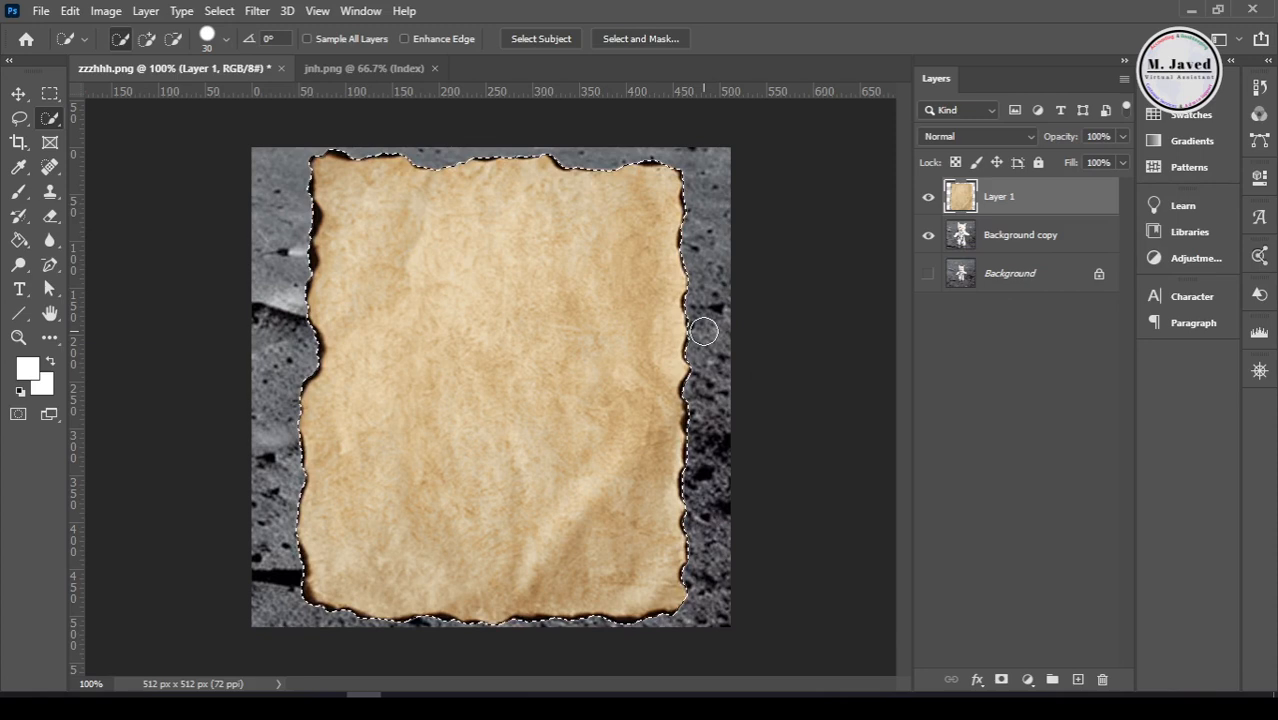
left_click(1020, 234)
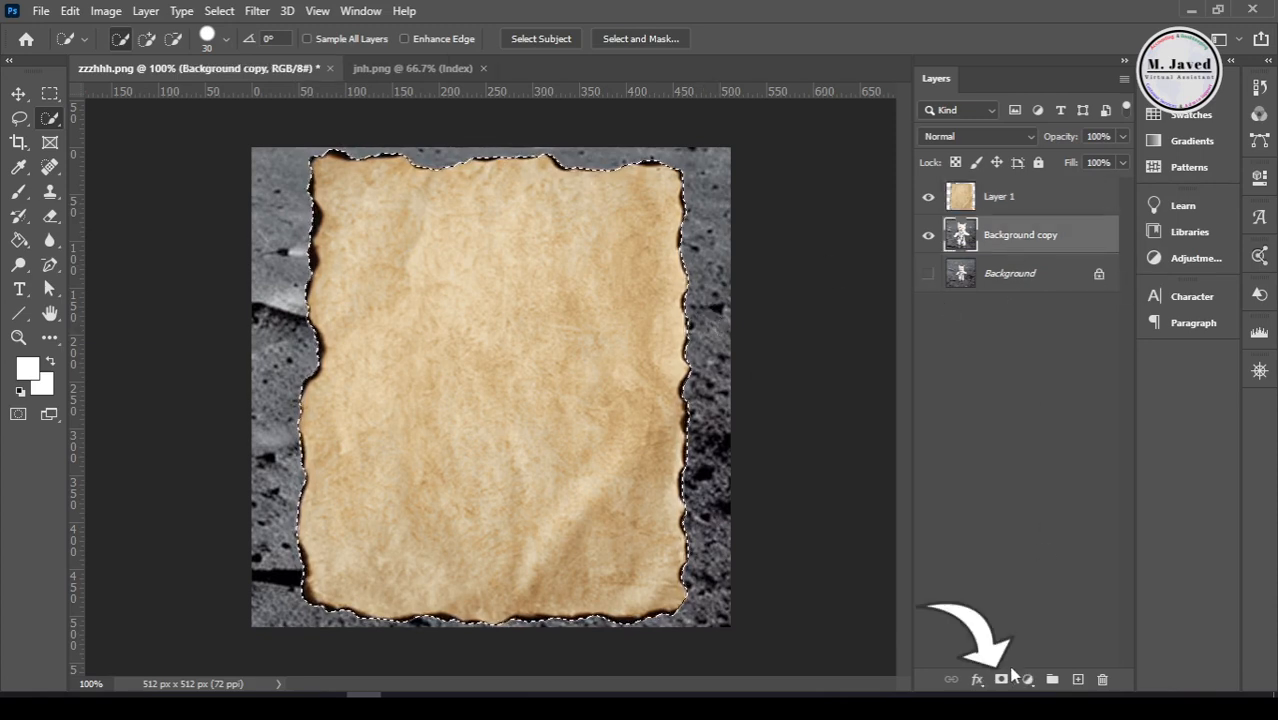
left_click(1001, 680)
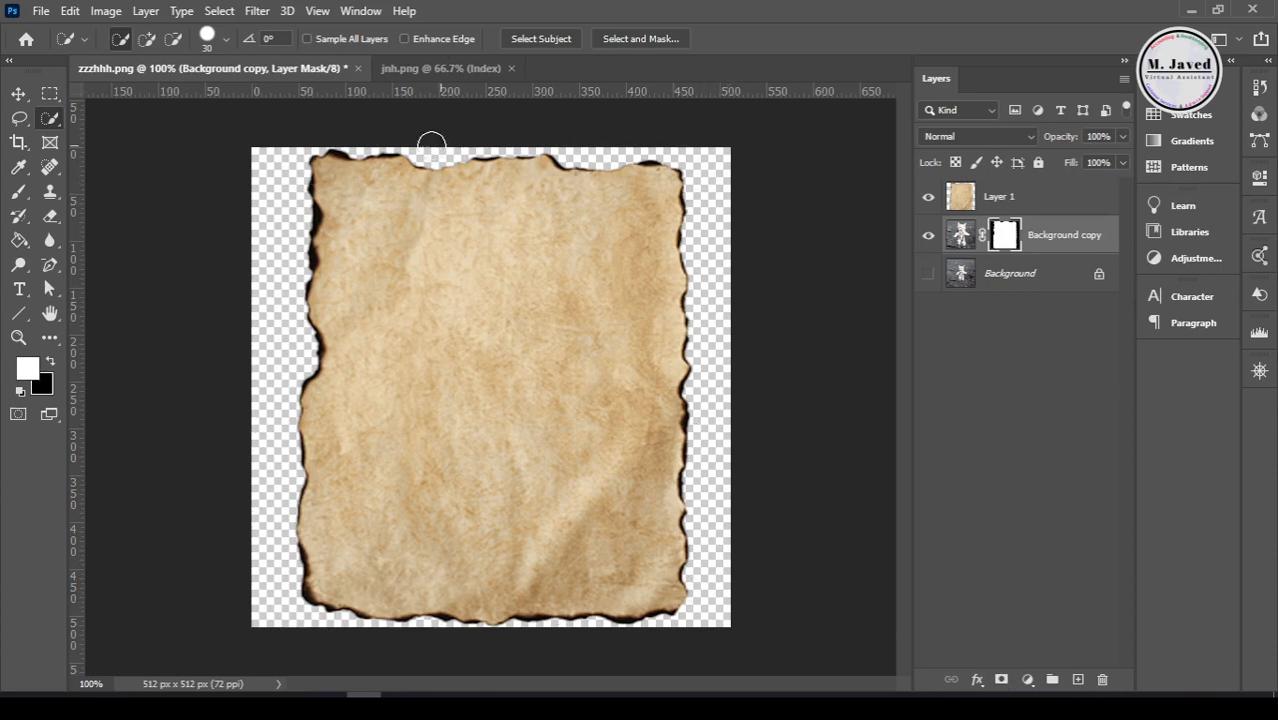
right_click(960, 196)
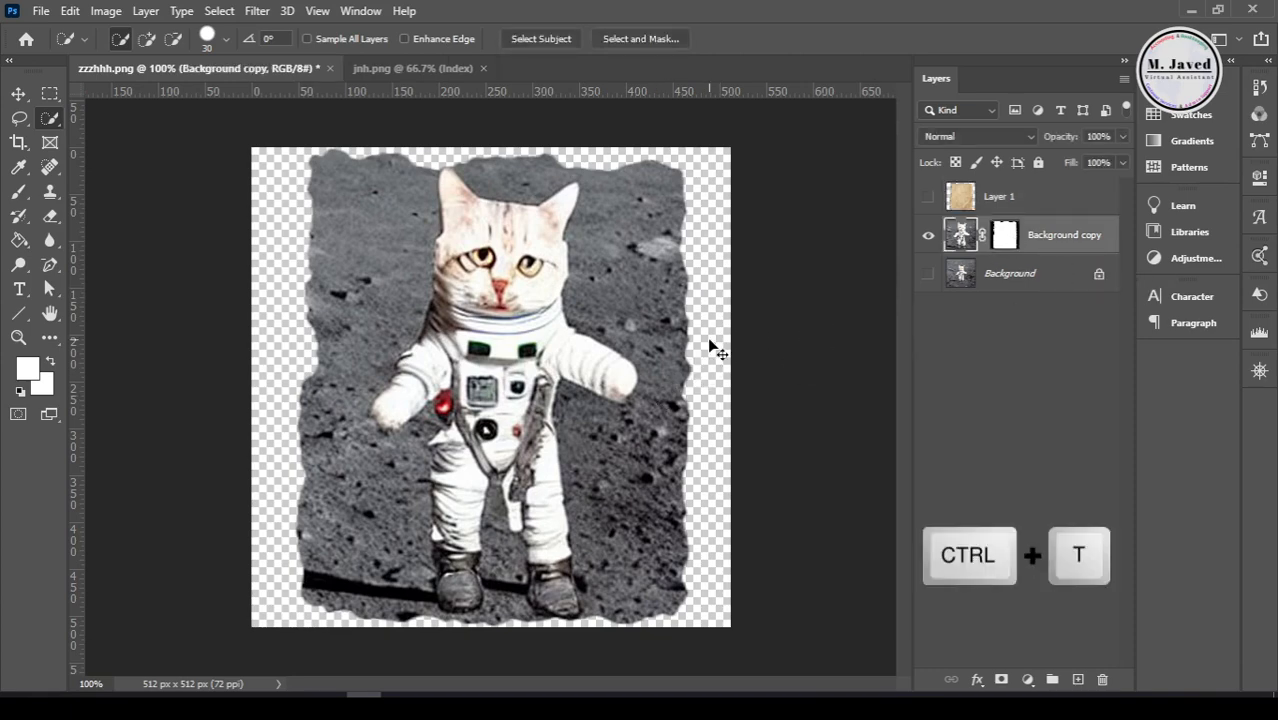
- Undo back to before the layer mask, with Layer 1 visible over the cat copy
key("ctrl+t")
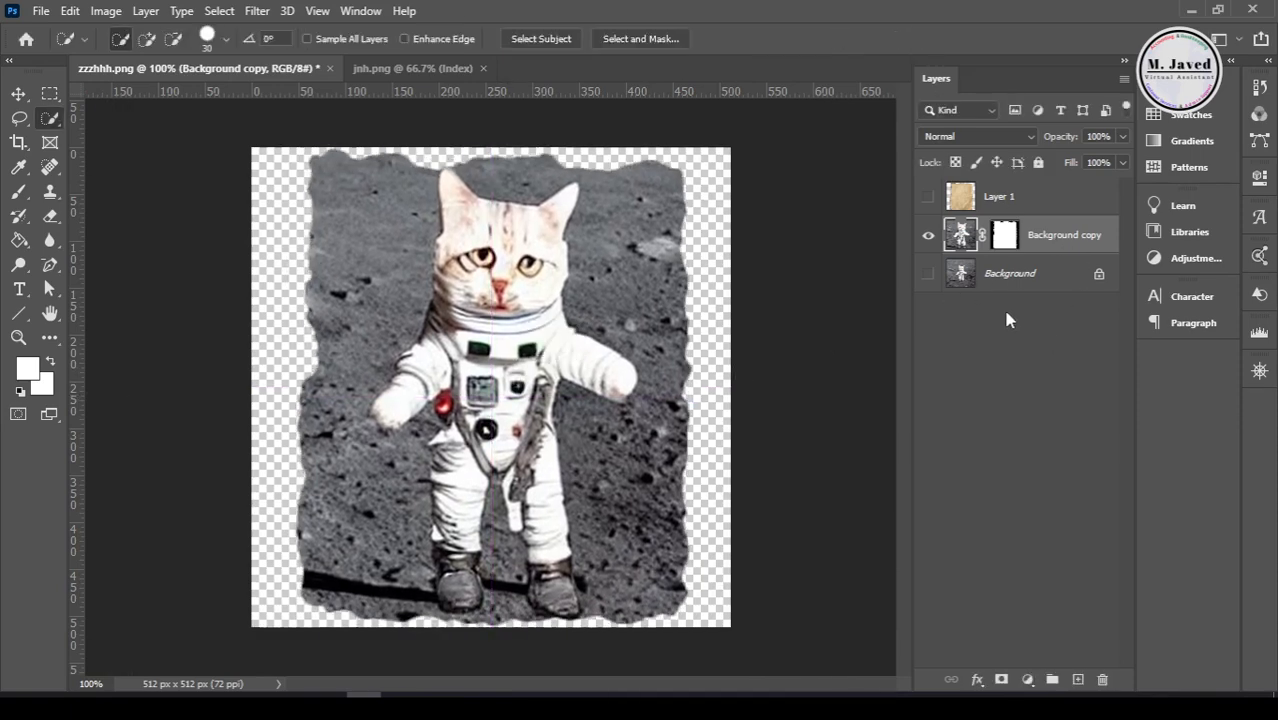
key("ctrl+z")
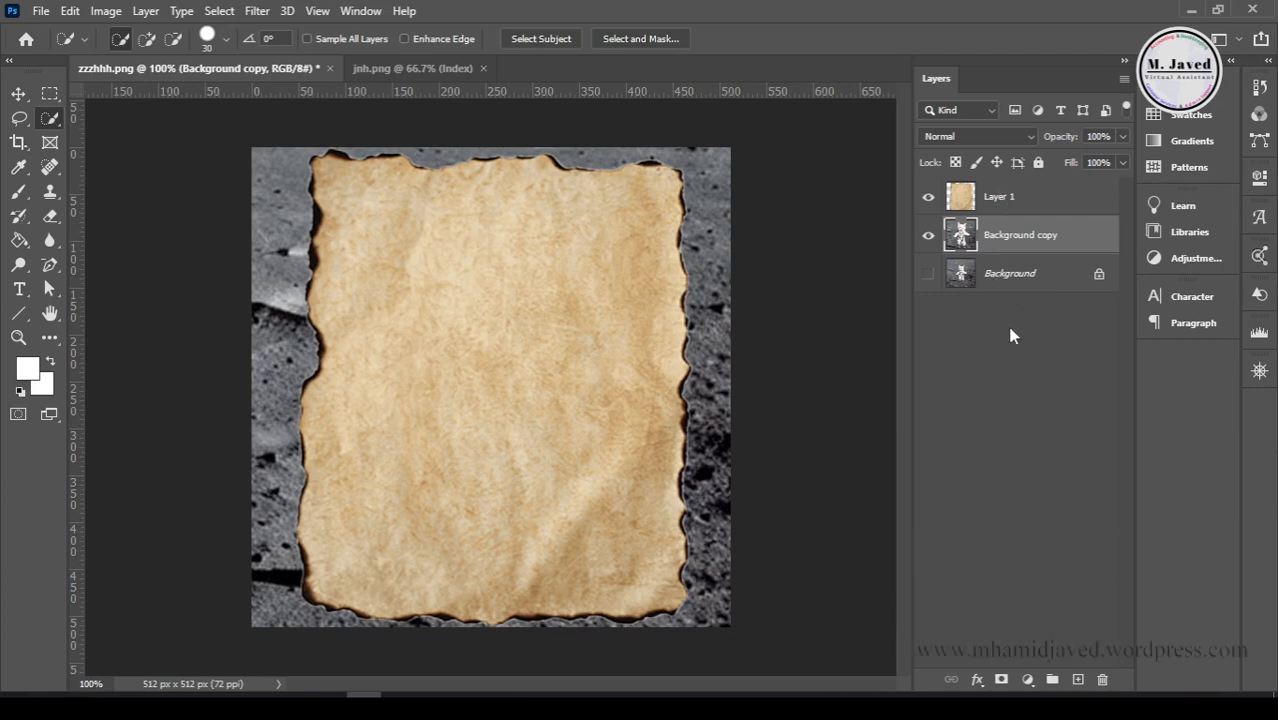
- Apply Levels to Layer 1 with black input at 253, turning the paper black
left_click(999, 196)
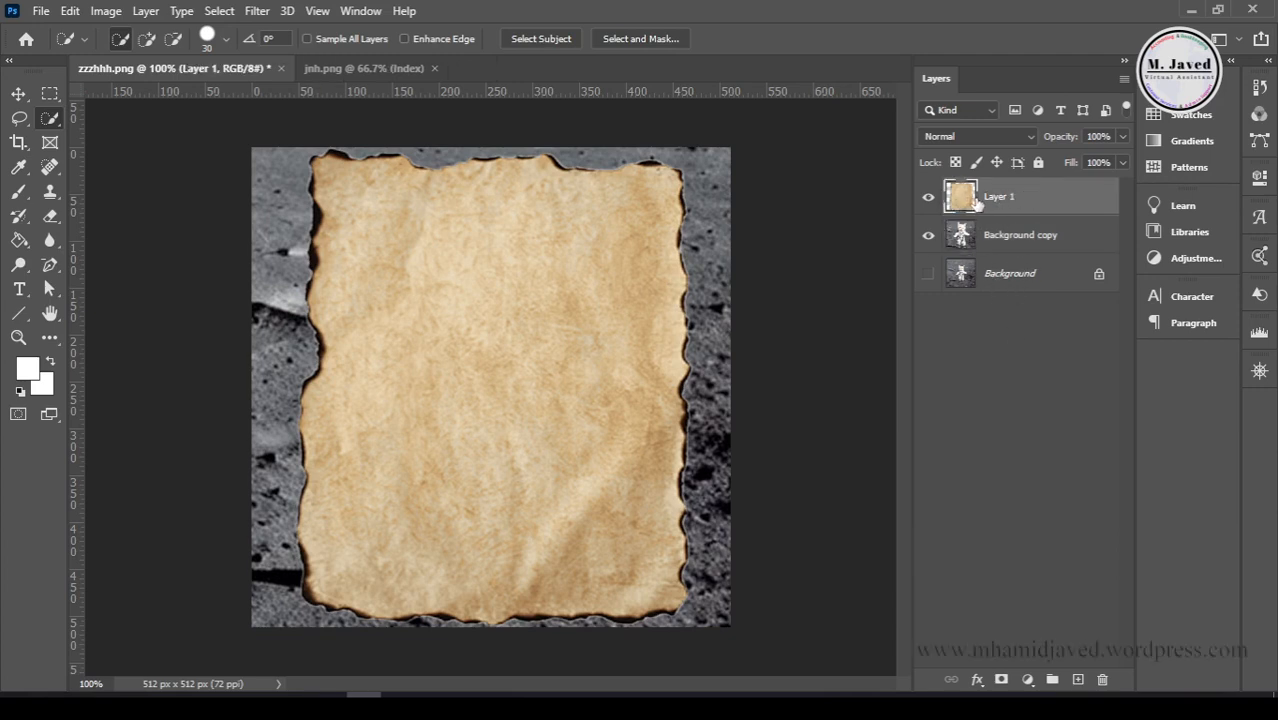
mouse_move(267, 164)
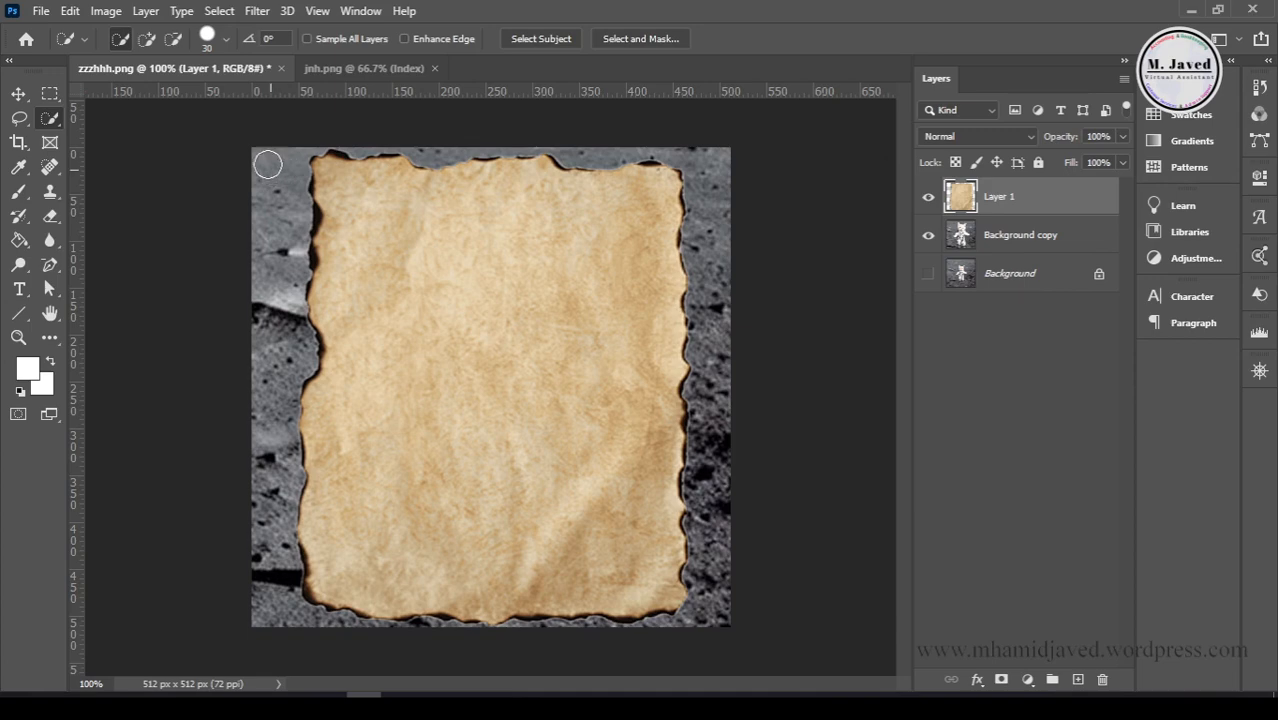
left_click(113, 11)
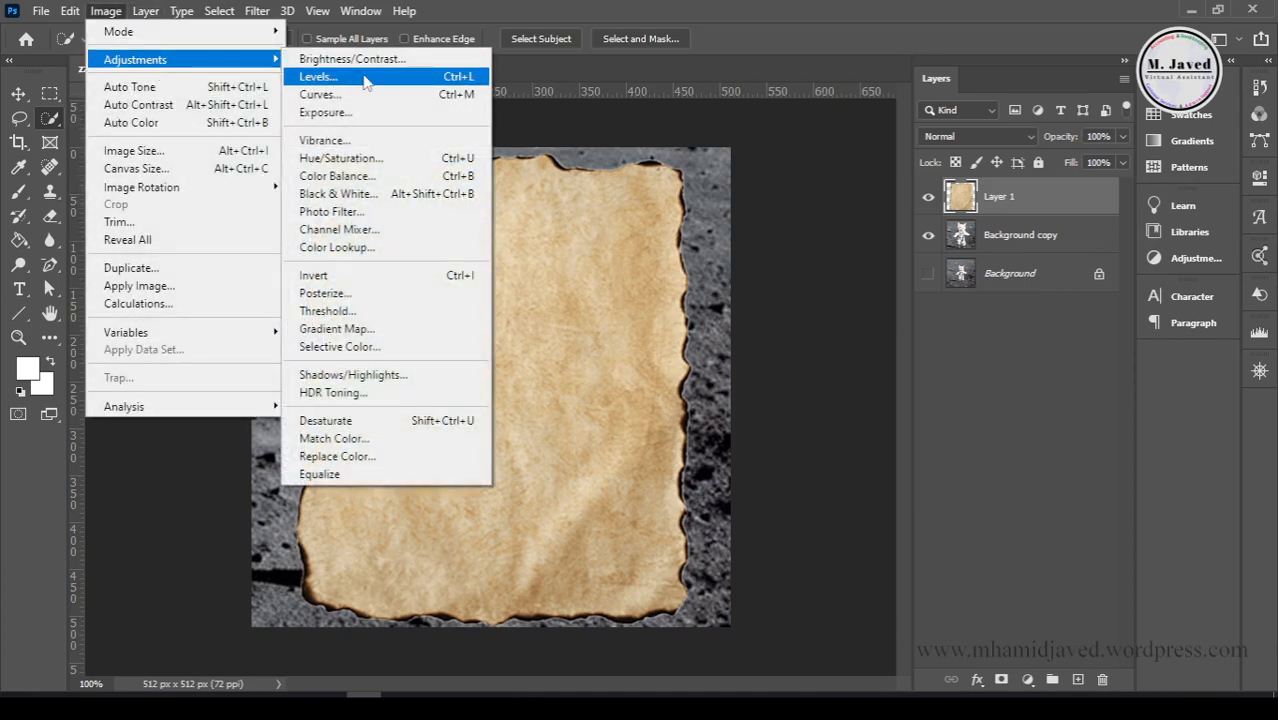
left_click(313, 75)
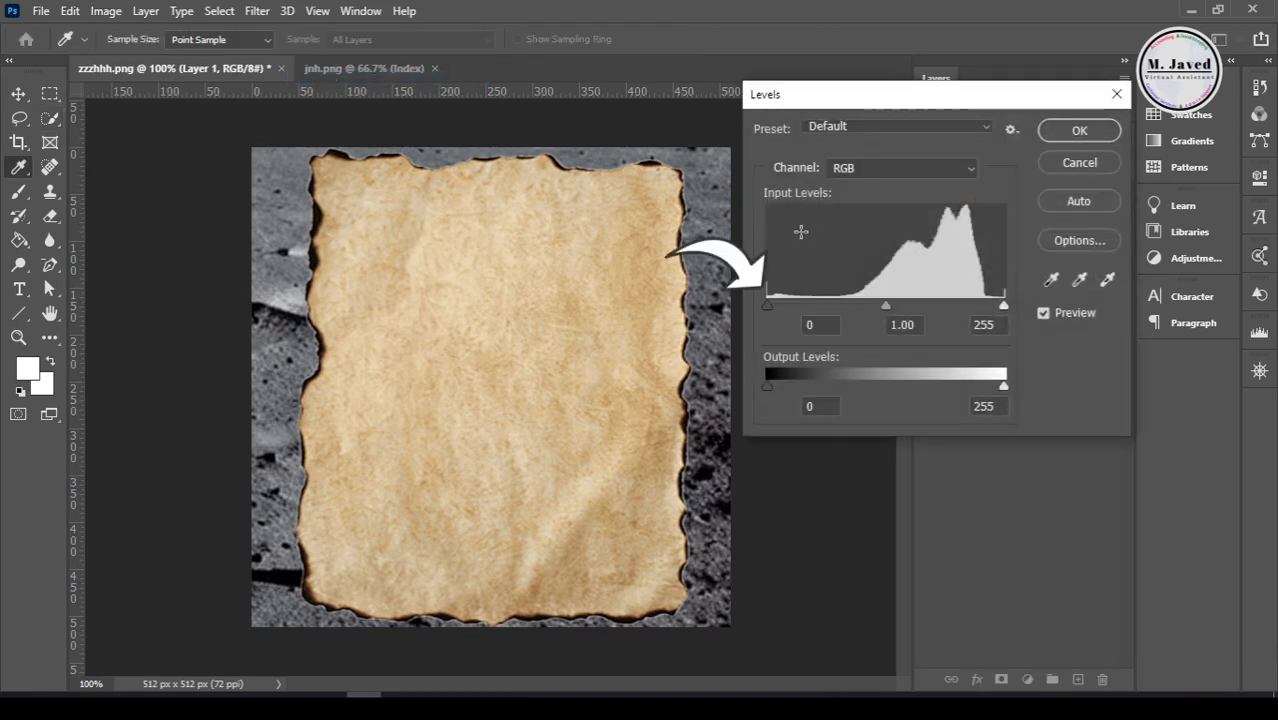
left_click_drag(768, 306, 800, 306)
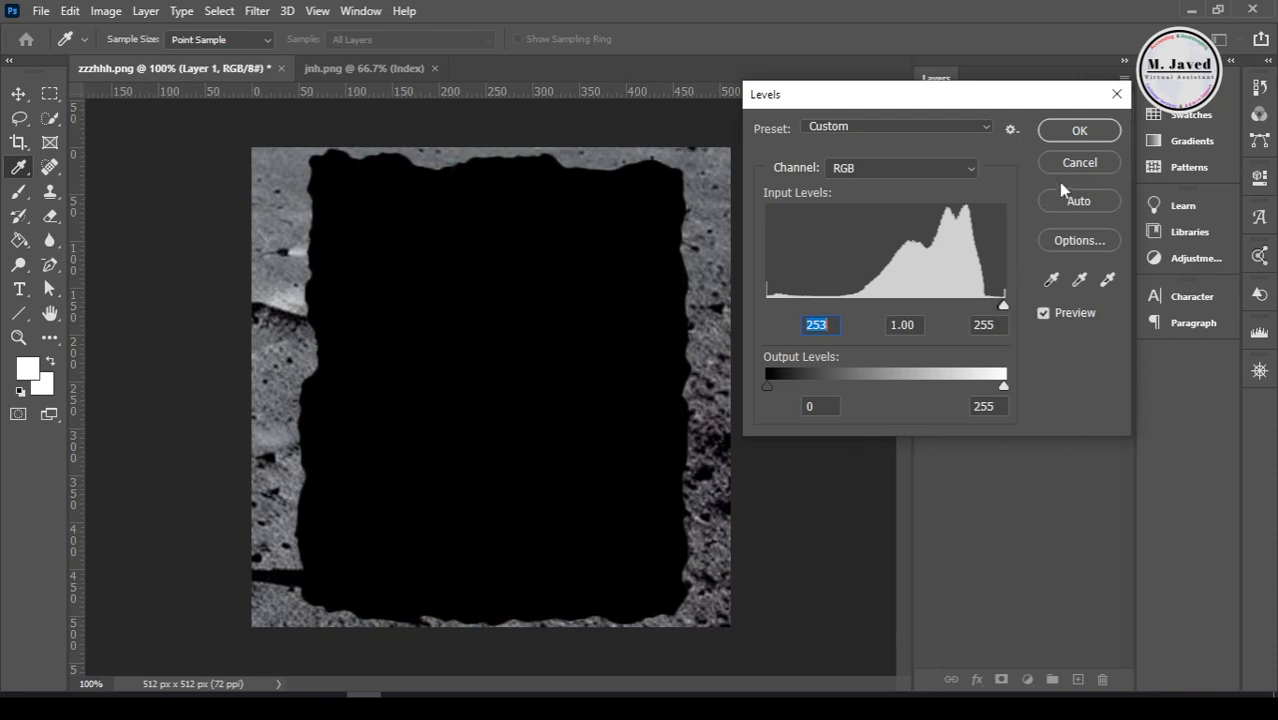
left_click(1079, 130)
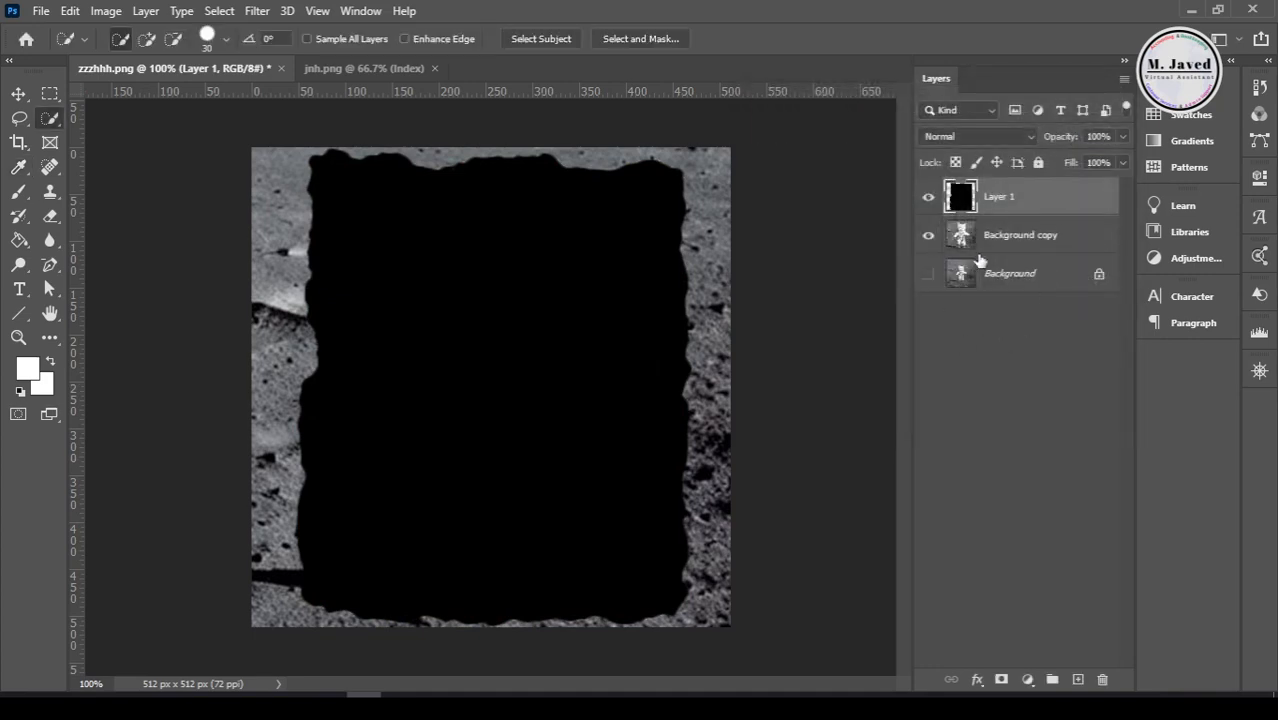
- Load Layer 1's torn paper silhouette as a selection to mask the cat copy
right_click(960, 196)
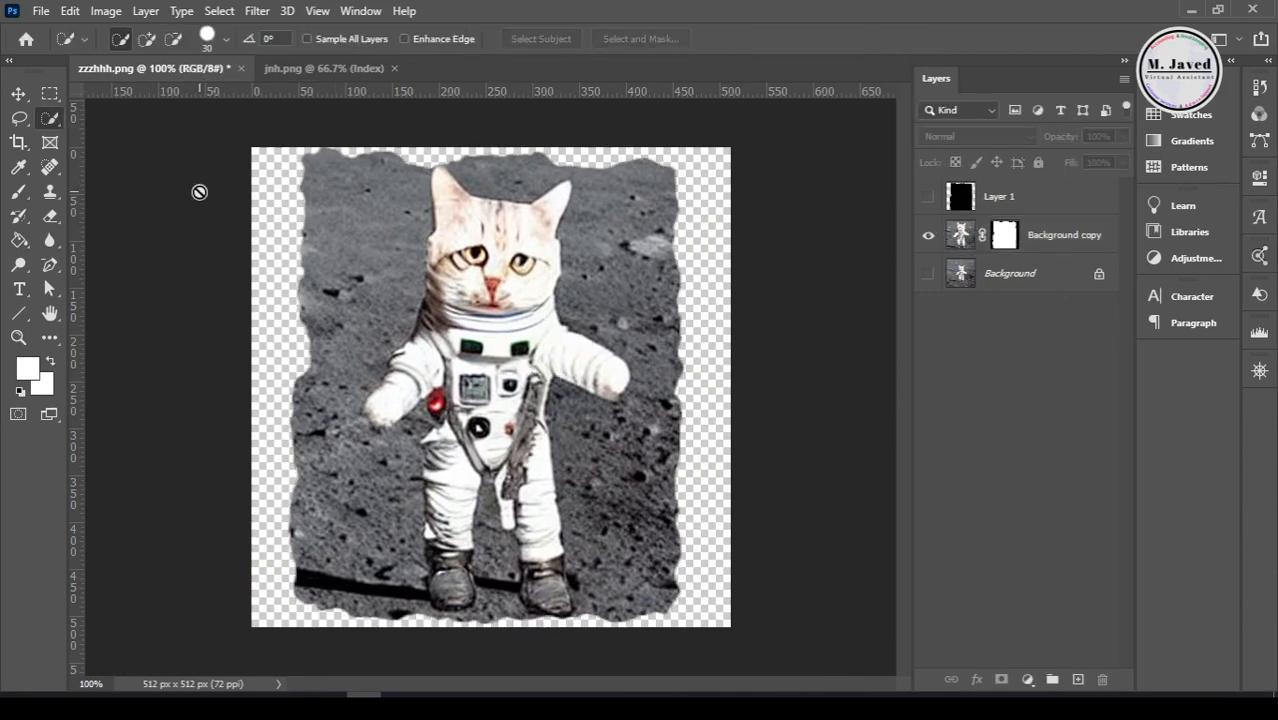
left_click(45, 11)
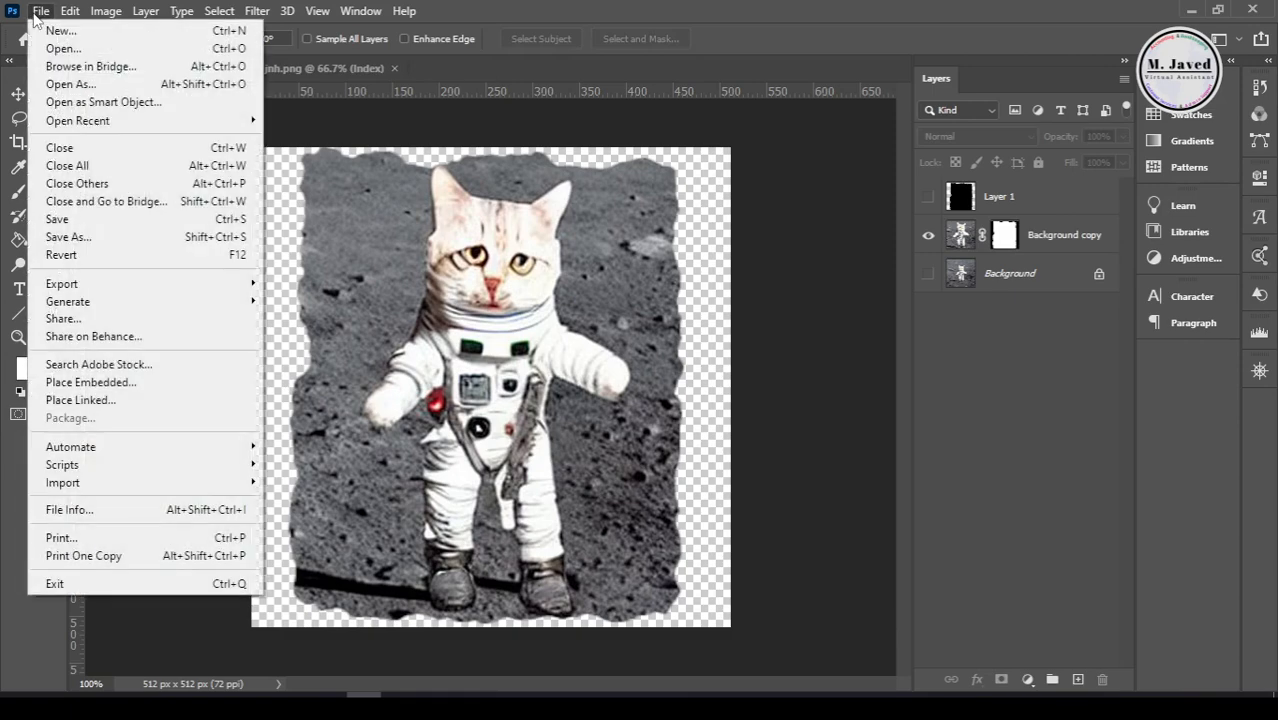
- Save the torn-edge cat as 123.png, then open the original zzzhhh photo in Photos
left_click(68, 237)
type("123")
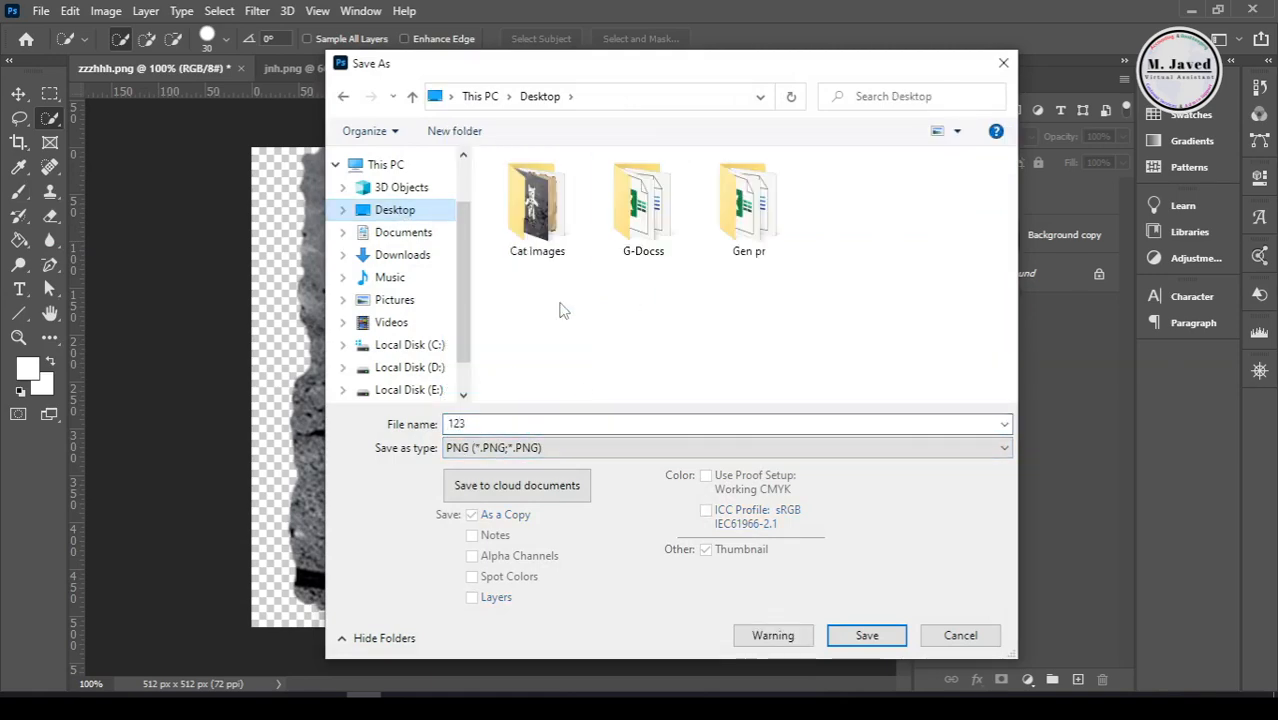
left_click(866, 635)
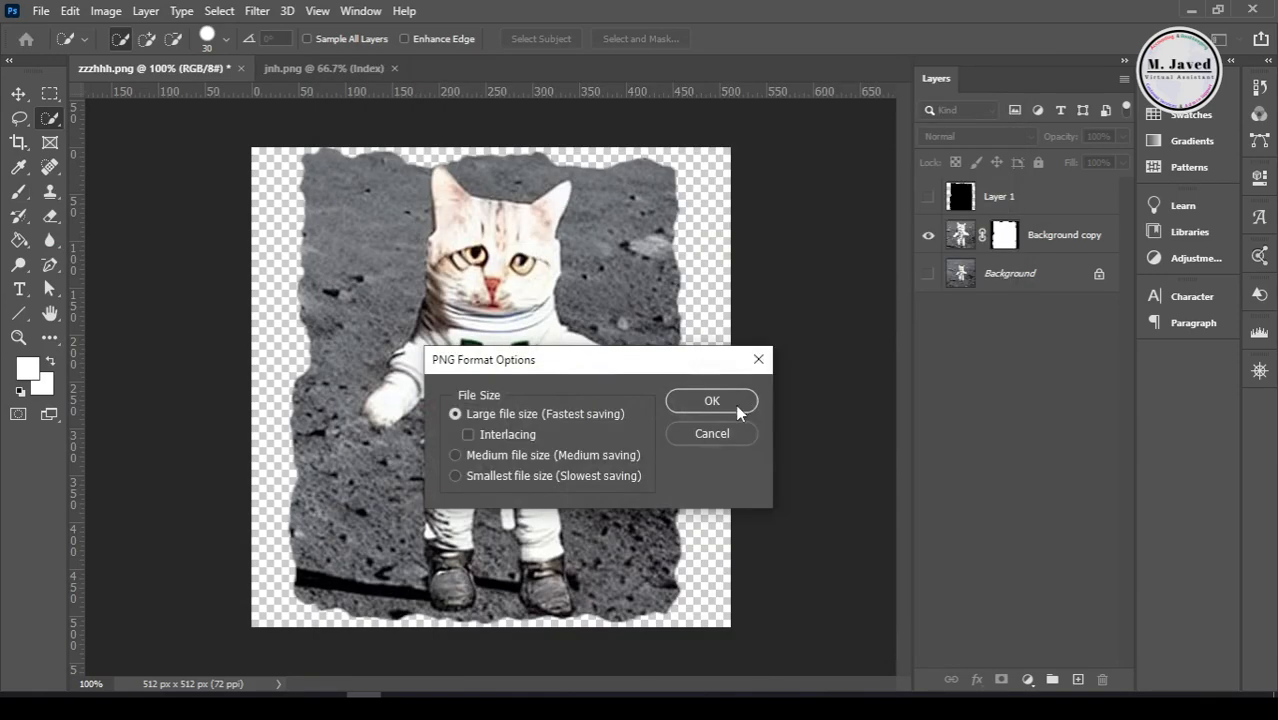
left_click(711, 400)
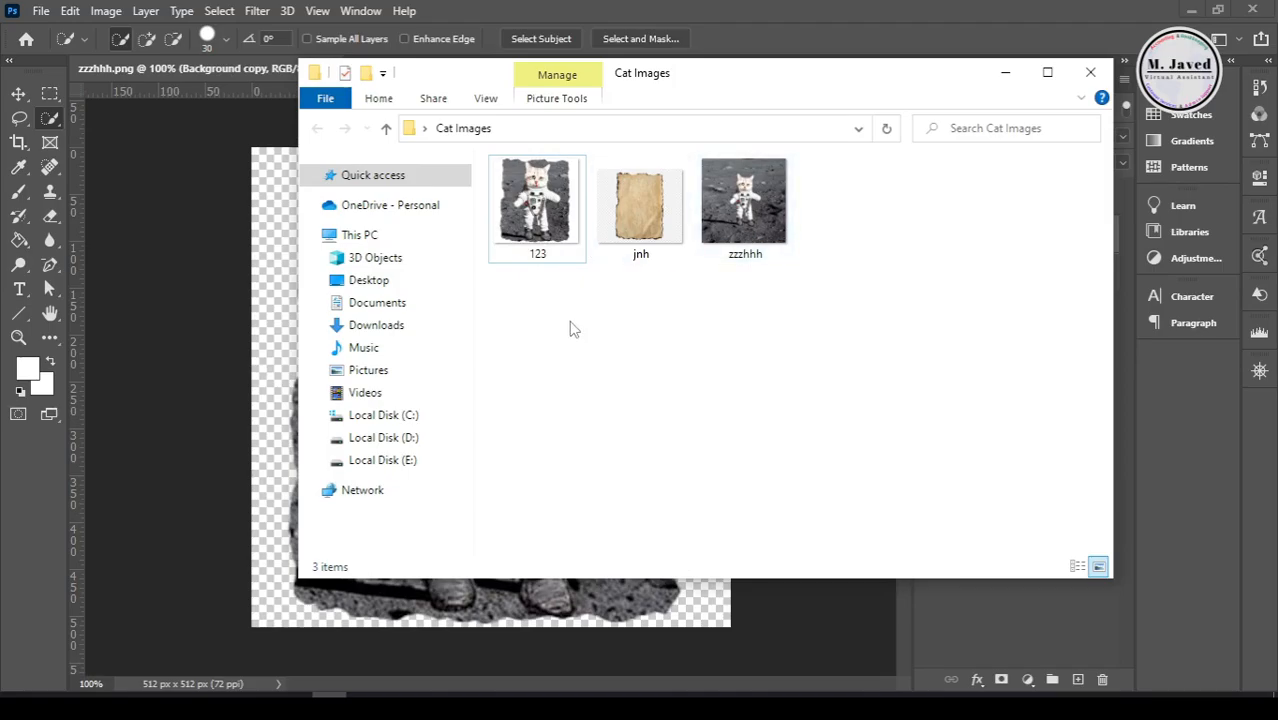
double_click(536, 200)
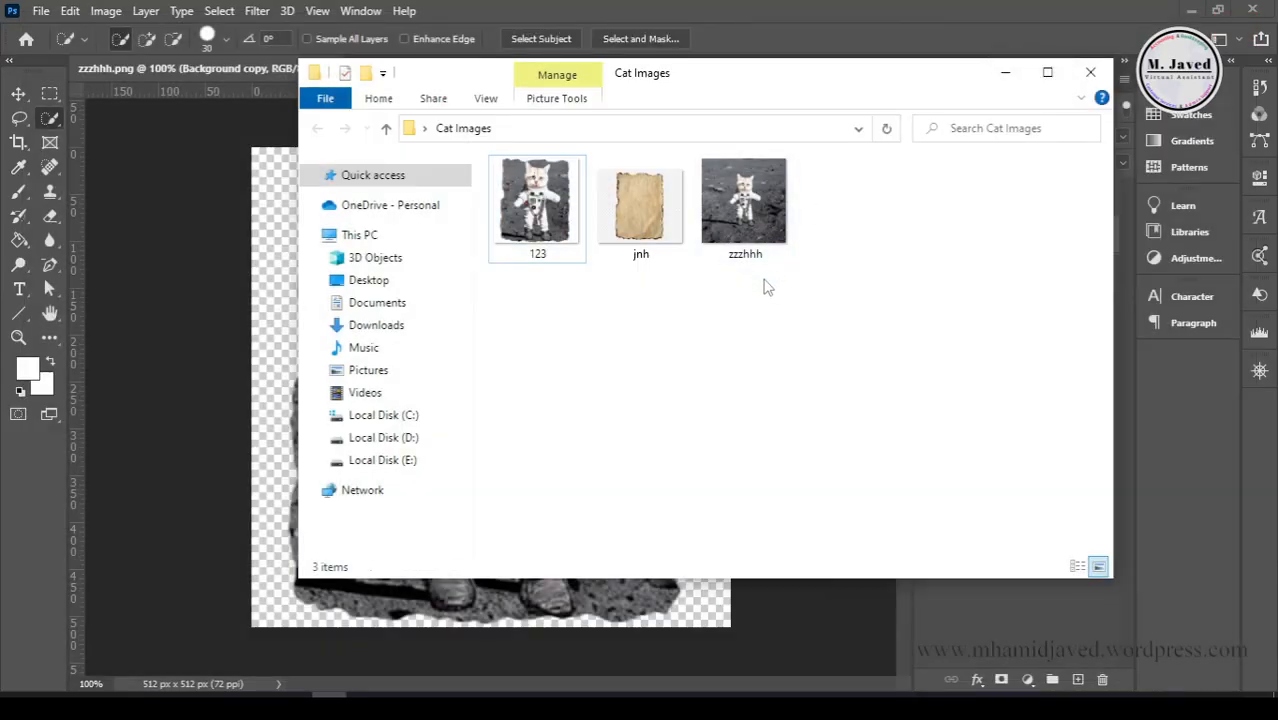
double_click(744, 200)
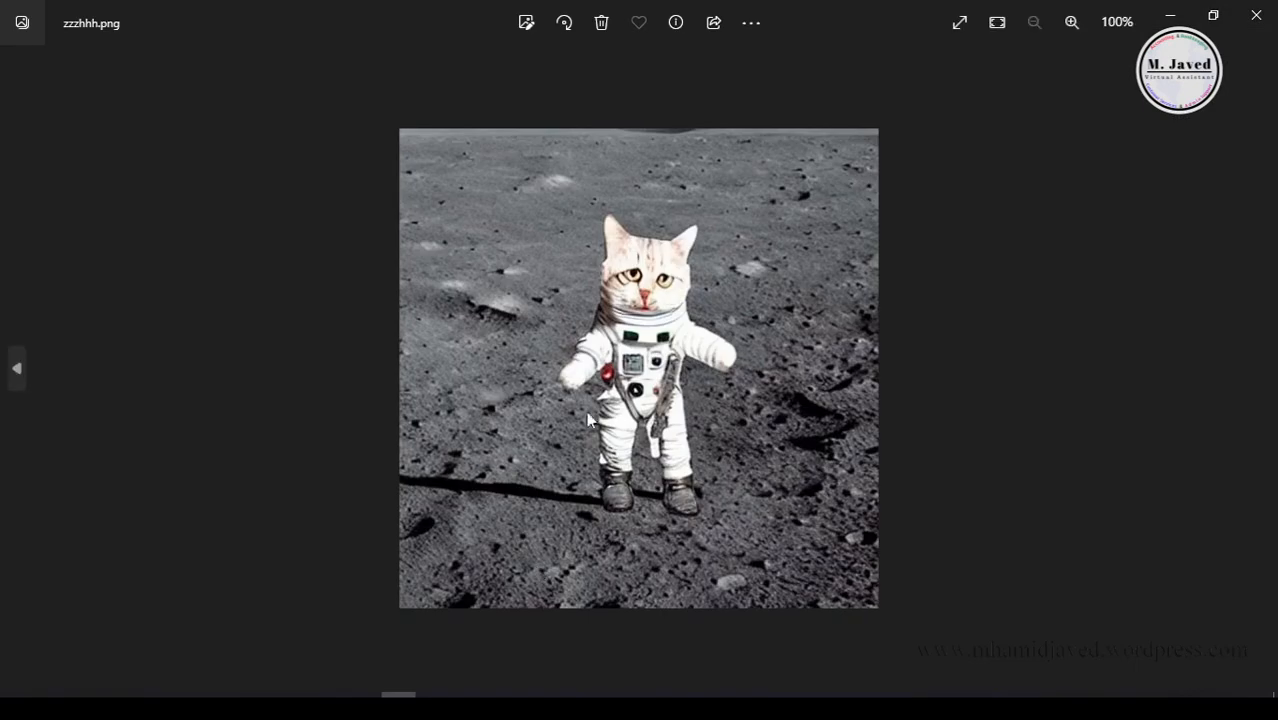
mouse_move(15, 372)
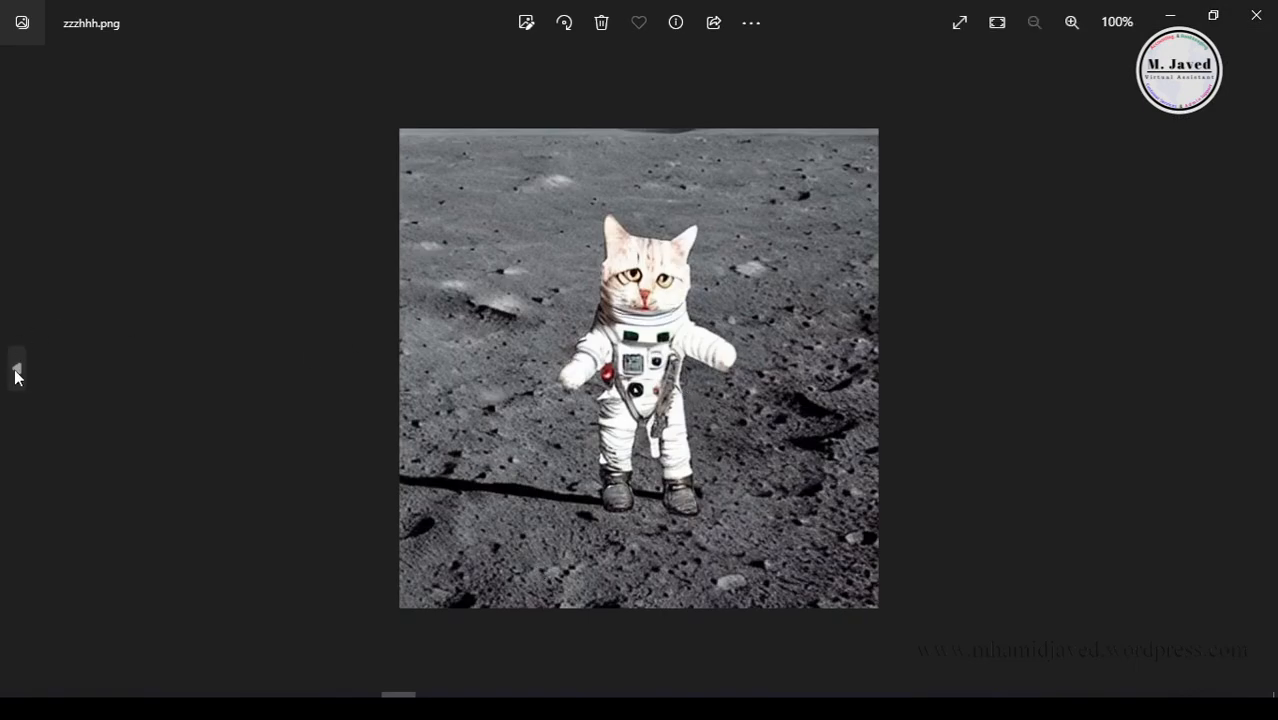
left_click(14, 370)
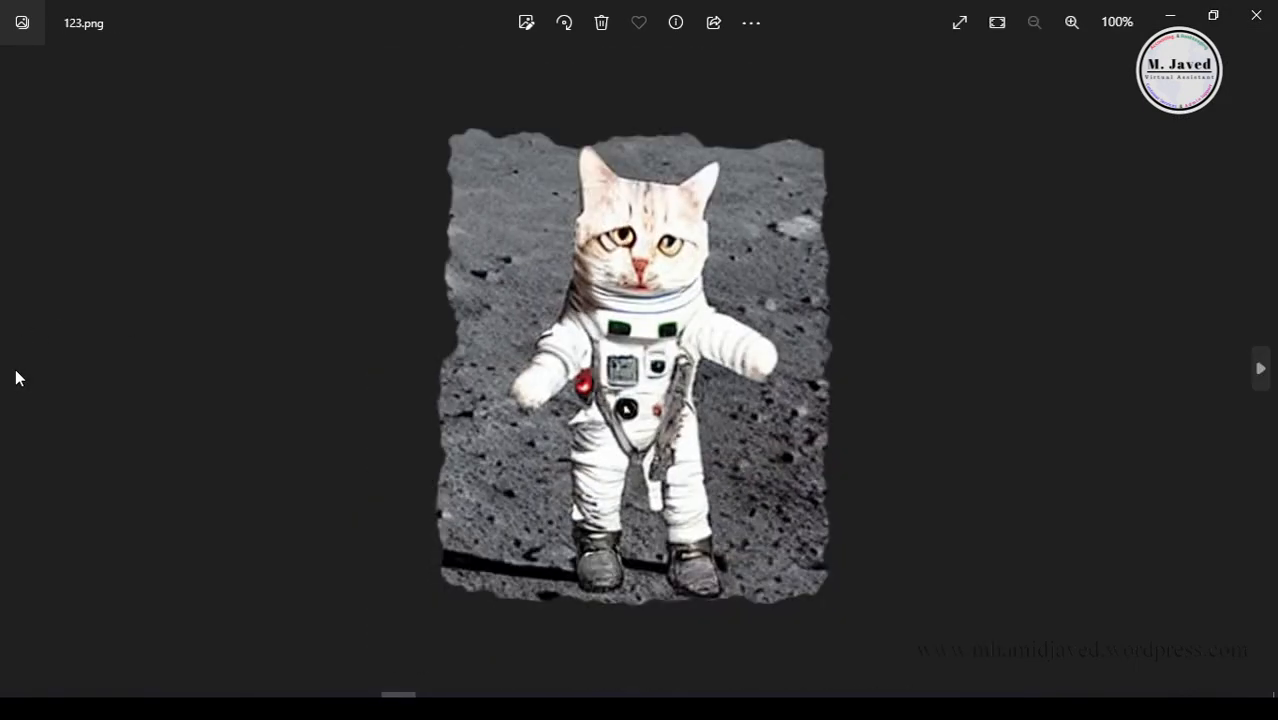
left_click(1260, 368)
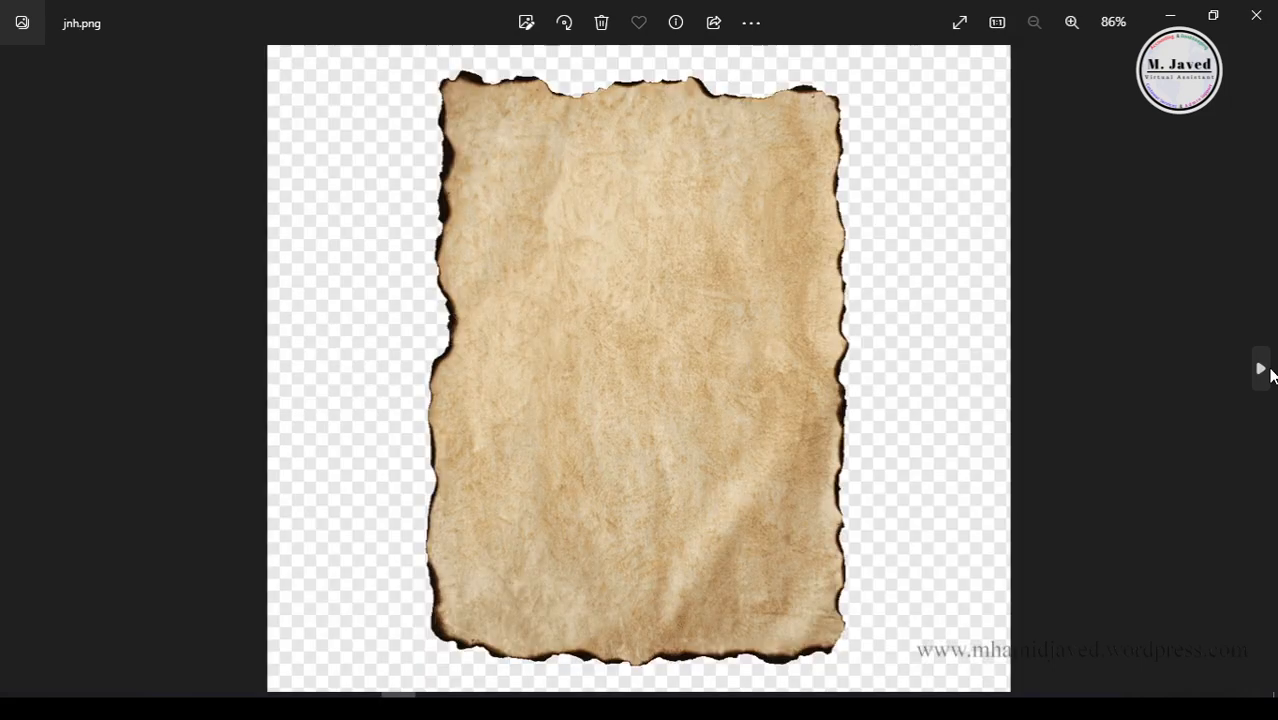
left_click(1260, 368)
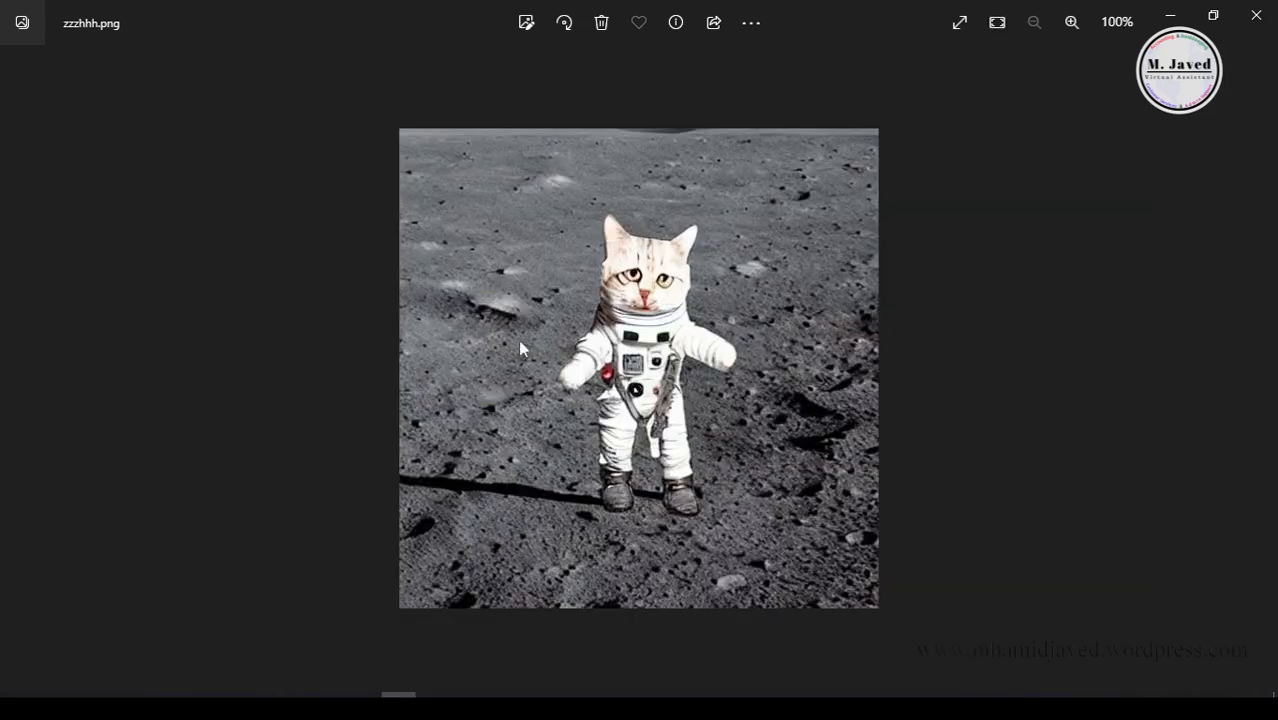